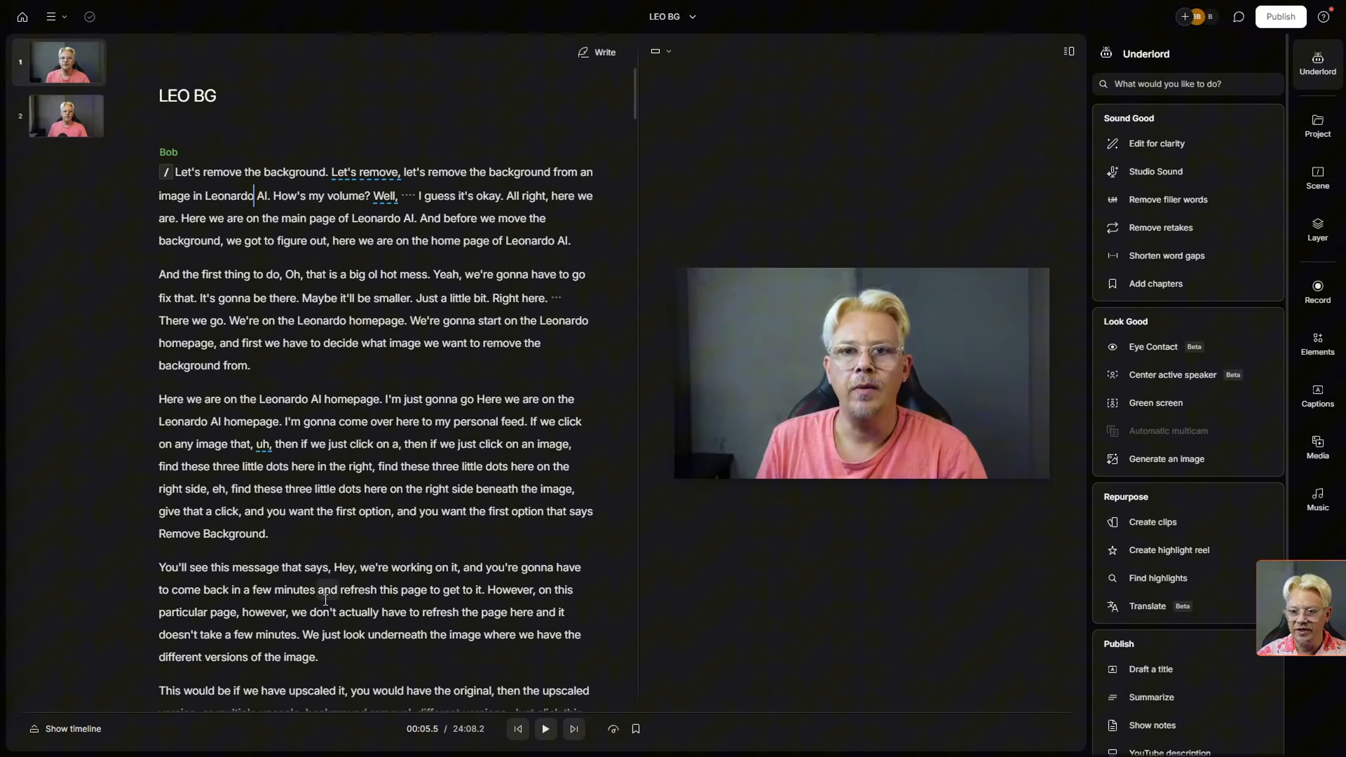
- Show the timeline with waveform and word blocks under the LEO BG script
click(858, 382)
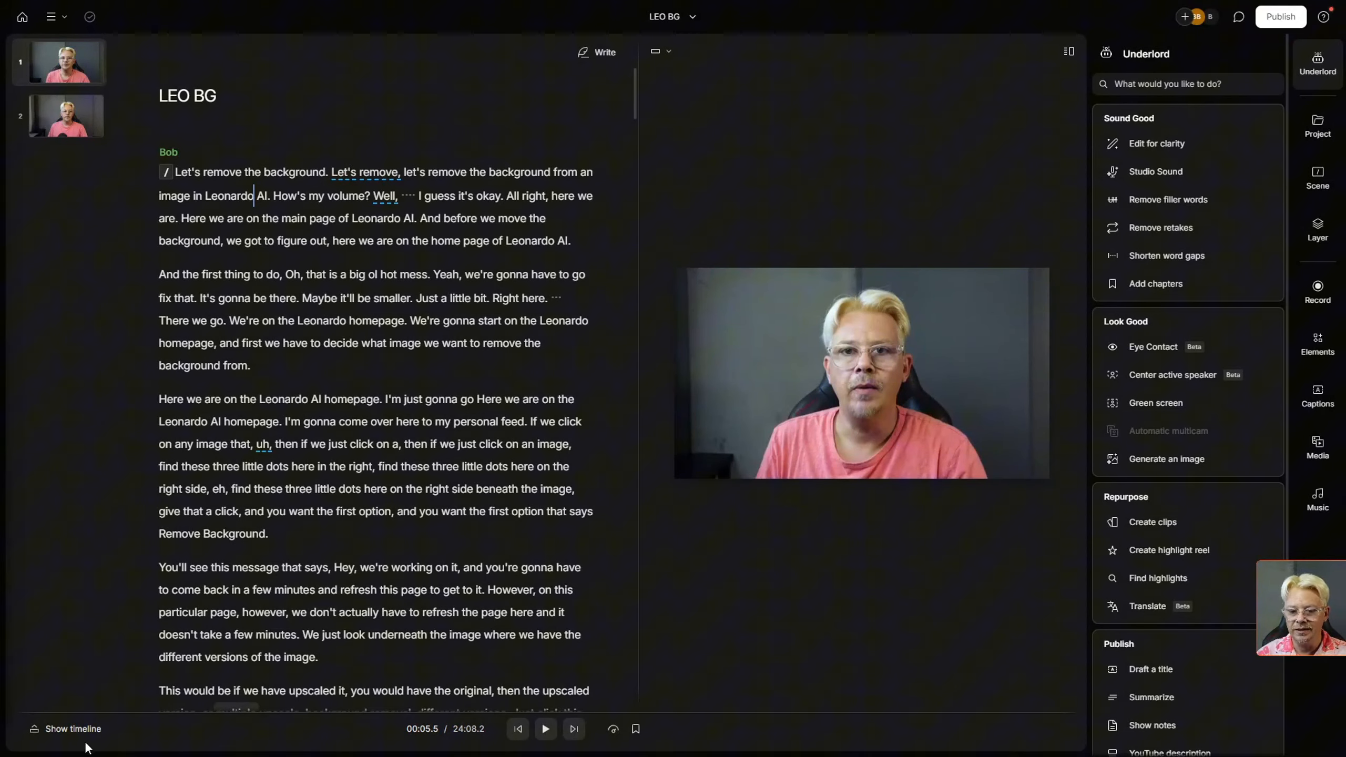
click(73, 729)
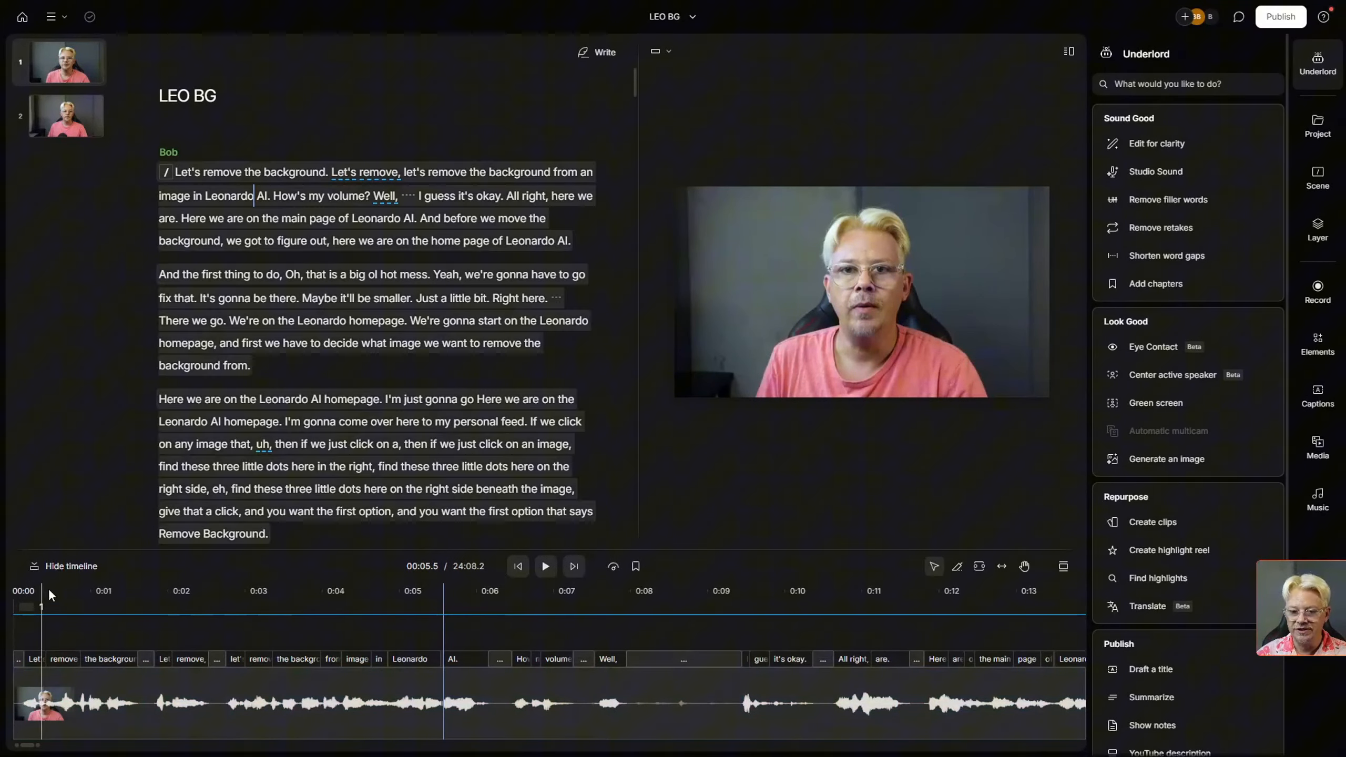
- Move the playhead to 3:14, after the paragraph ending 'high fashion hats'
click(421, 591)
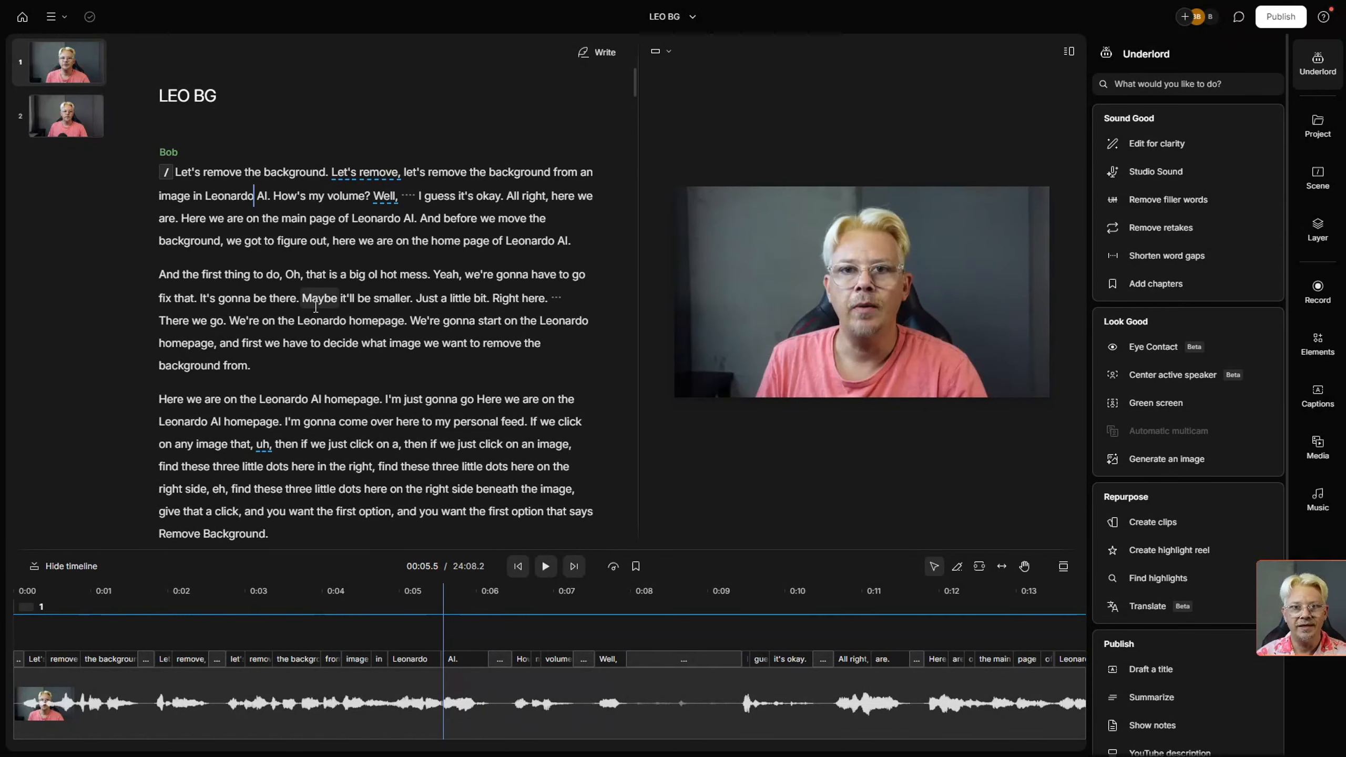
scroll(down, 3)
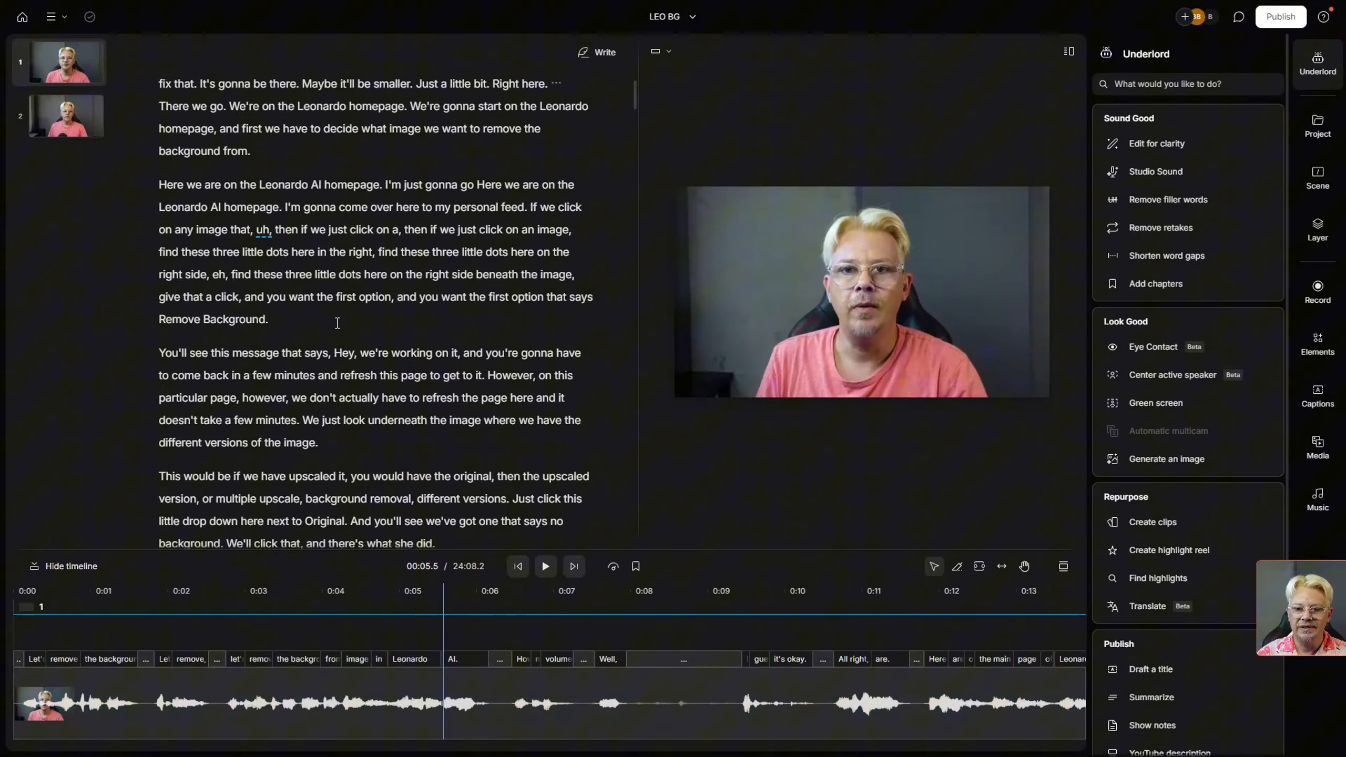
scroll(down, 3)
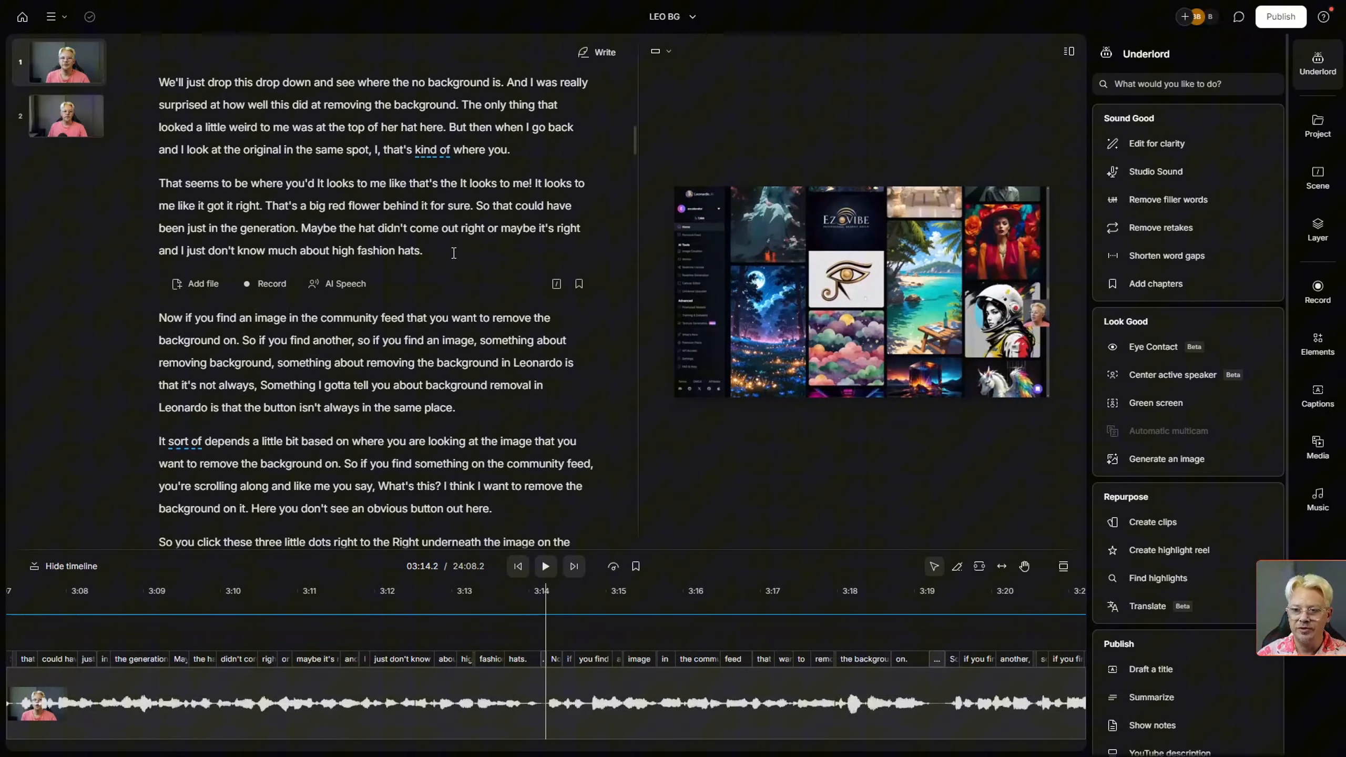
- Add a marker named 'Resume Editing Here' after the high fashion hats paragraph
click(422, 250)
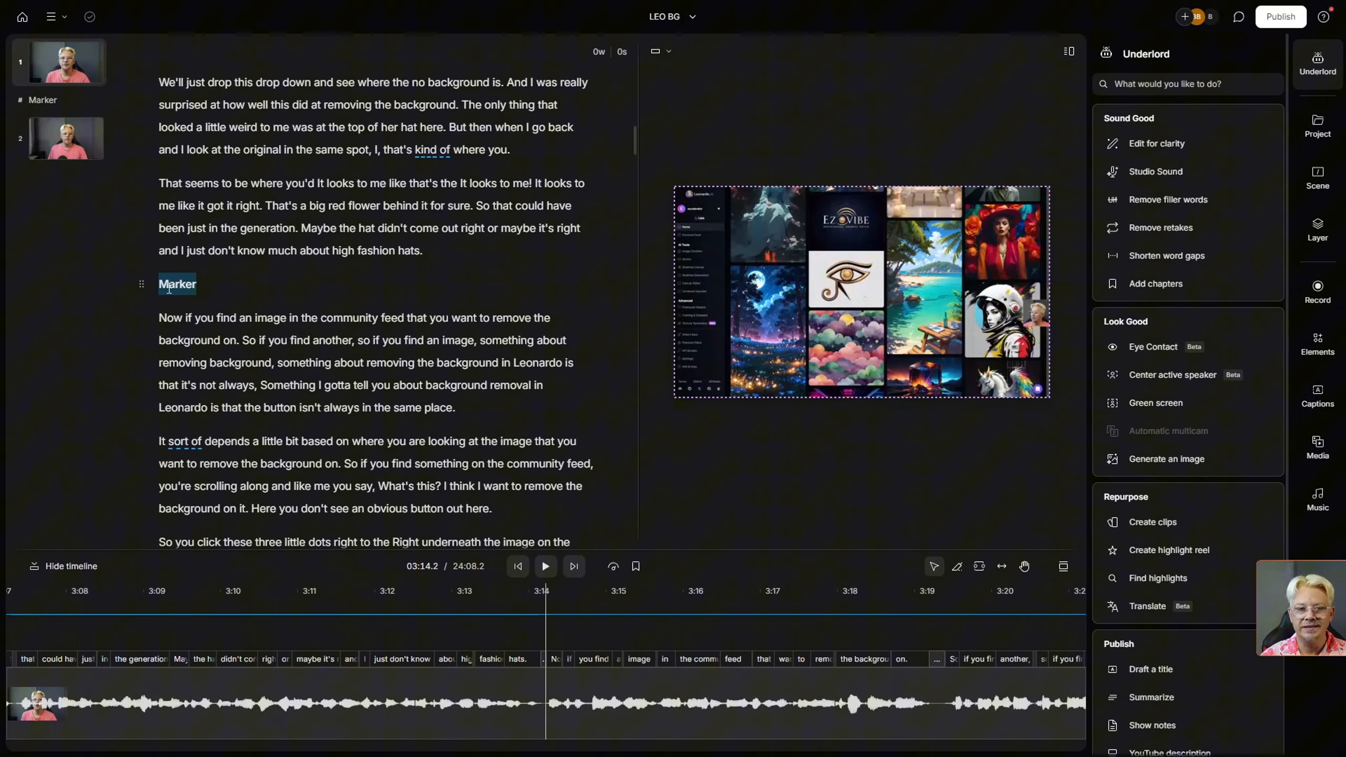
mouse_move(624, 727)
text(Resume Editing Here)
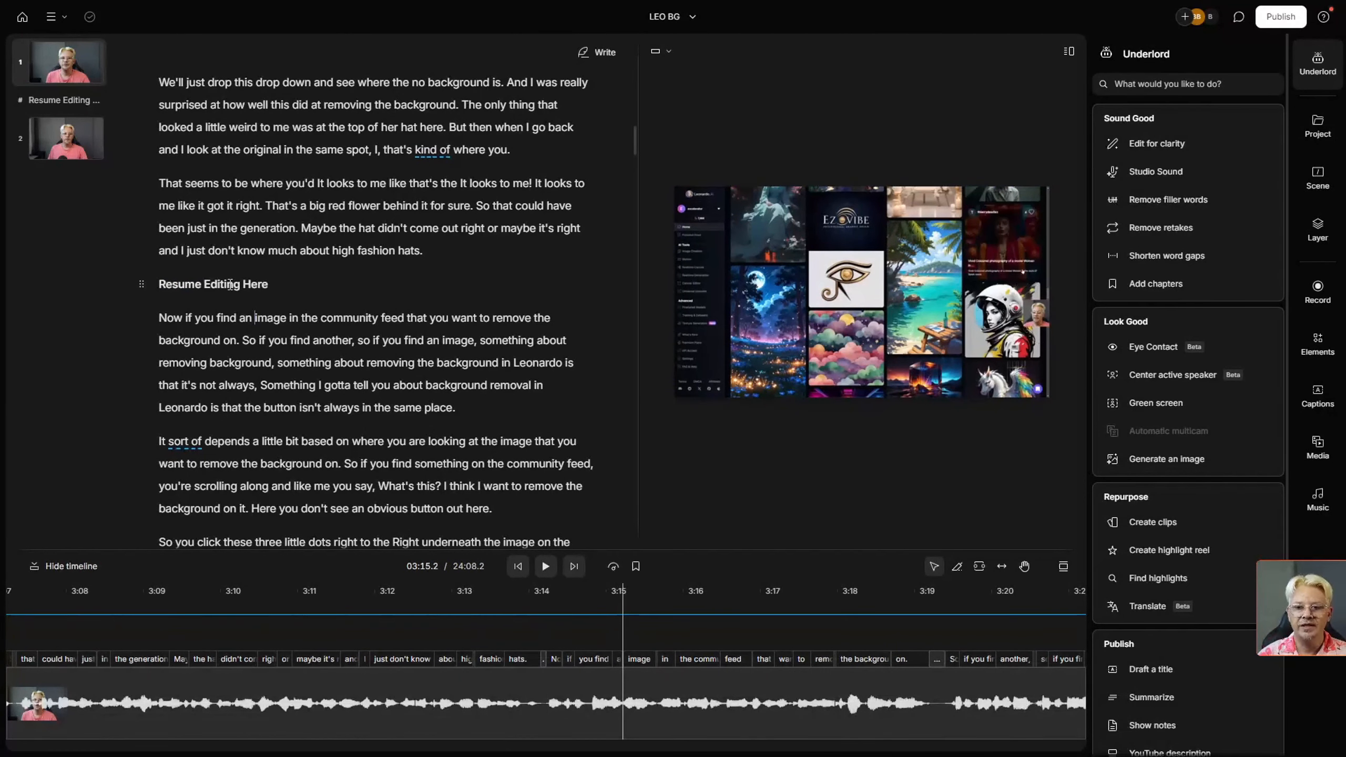
scroll(up, 3)
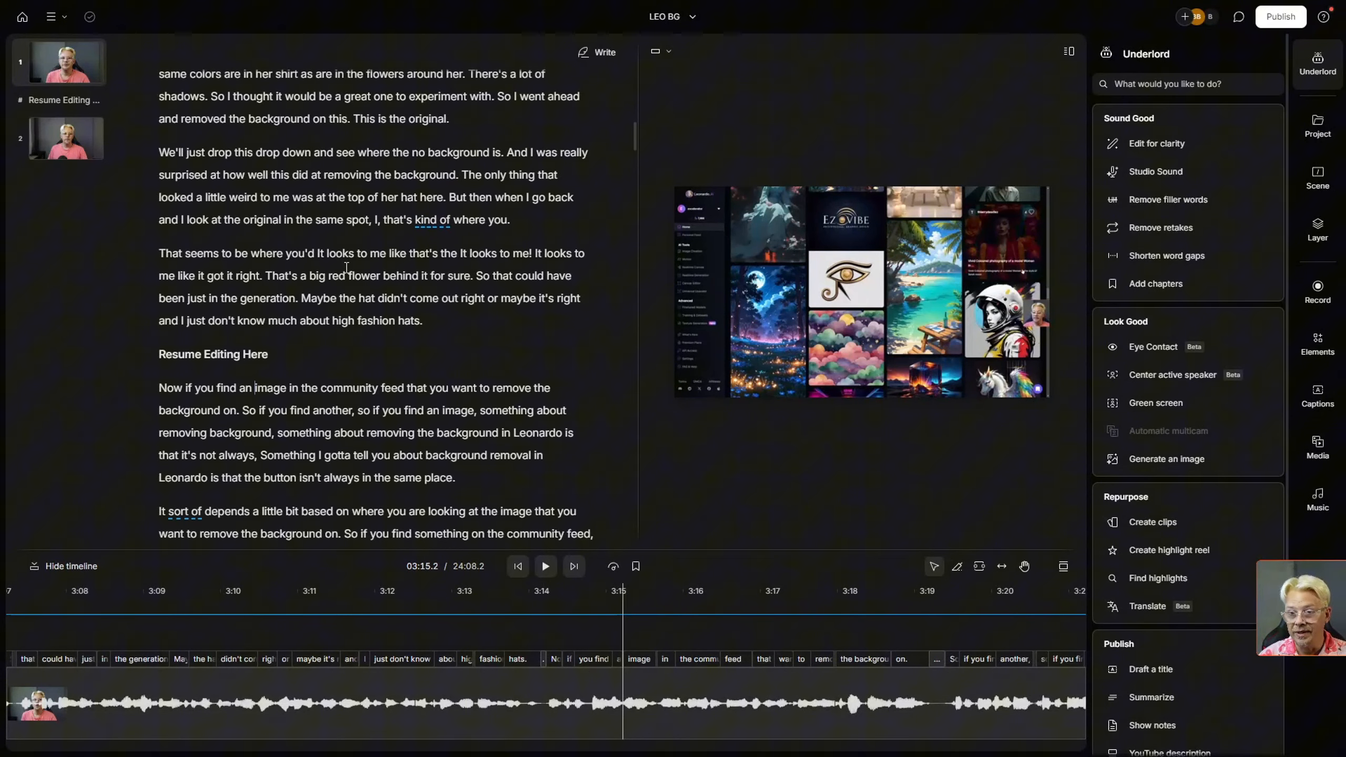
- Move the playhead to 4:17, at the passage about the three little dots below the image
scroll(up, 3)
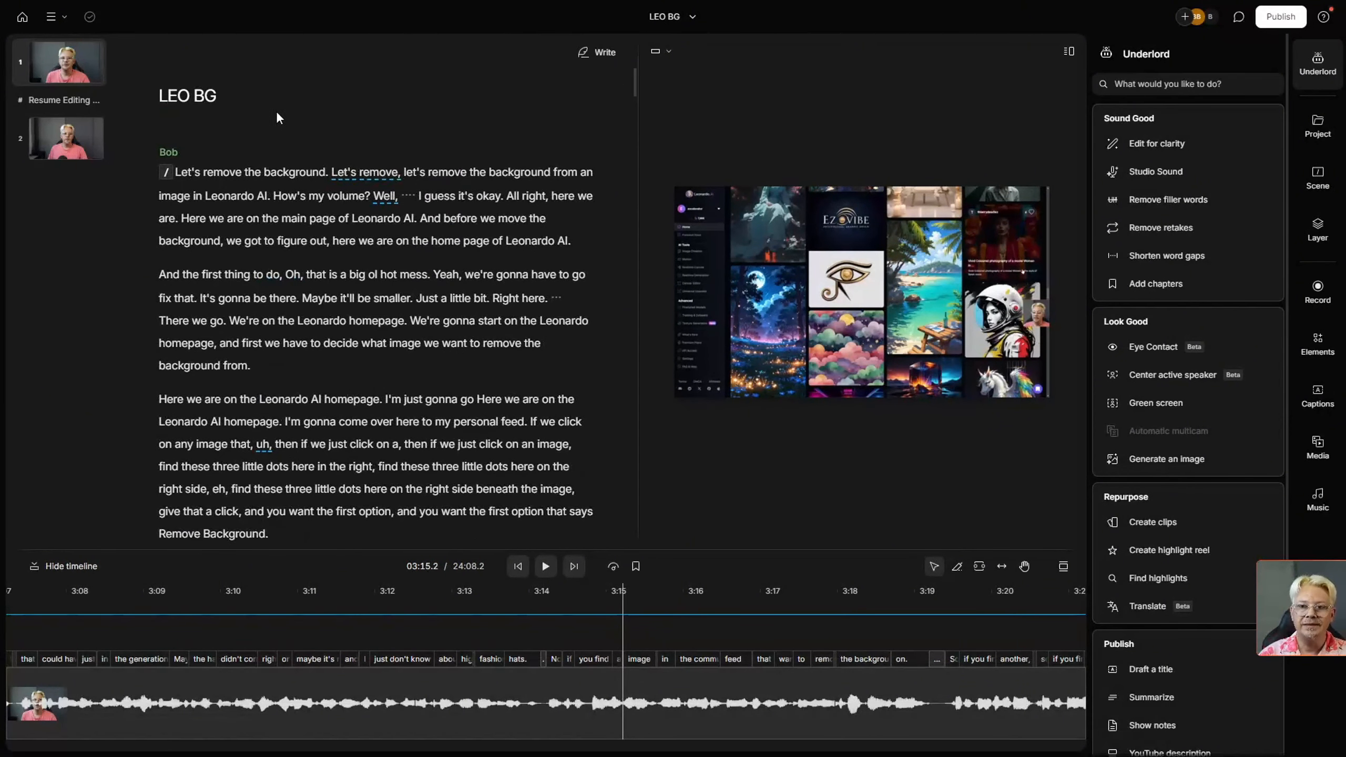
mouse_move(362, 297)
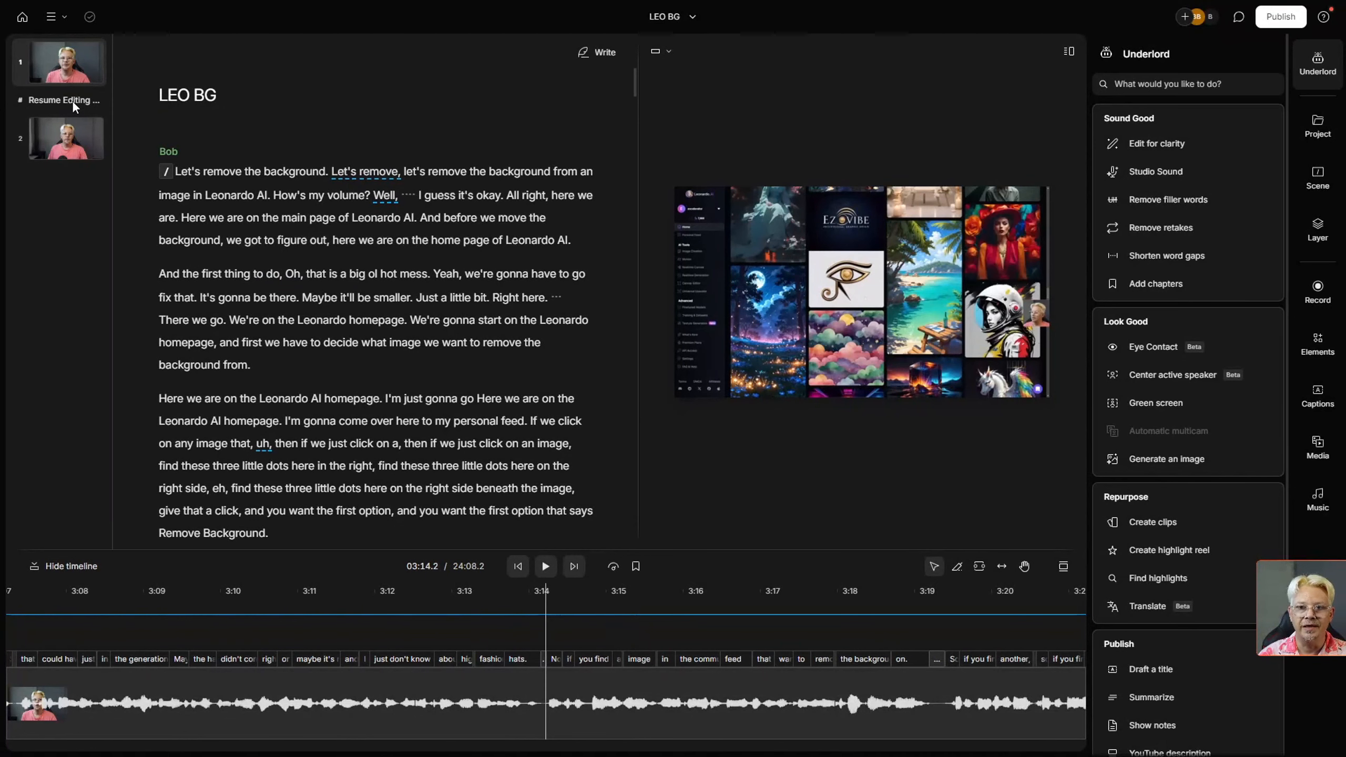
scroll(down, 3)
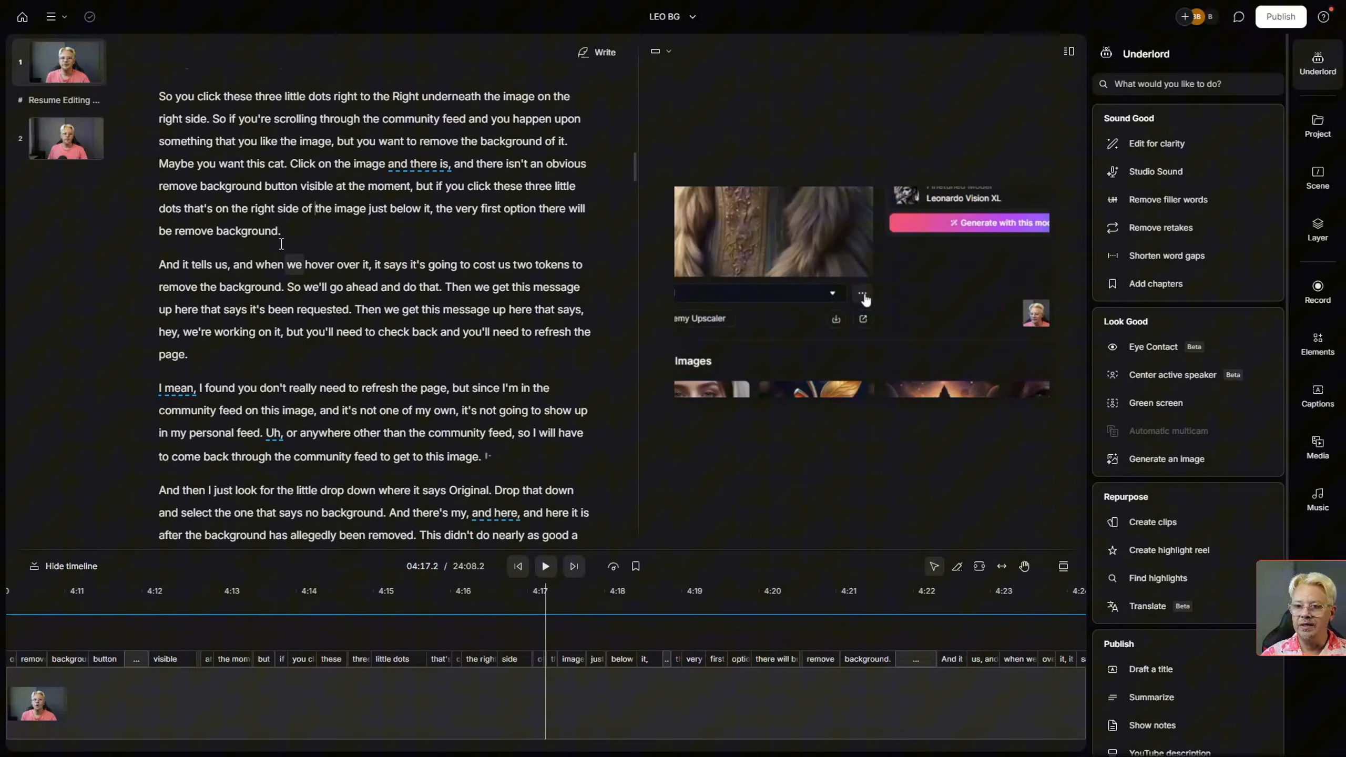
- Add a marker named 'Add screenshot of home page' after the 'be remove background' paragraph
click(863, 295)
text(Add screenshot of home page)
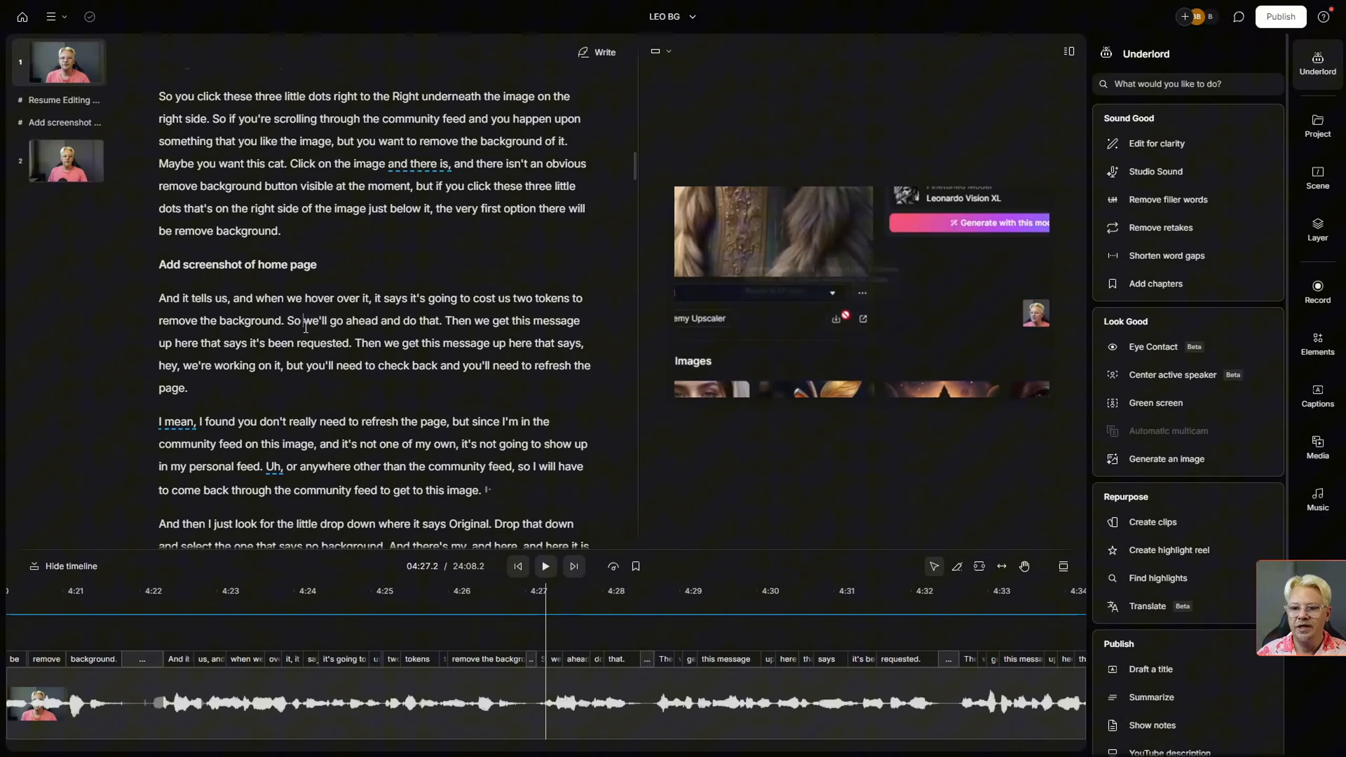
mouse_move(68, 116)
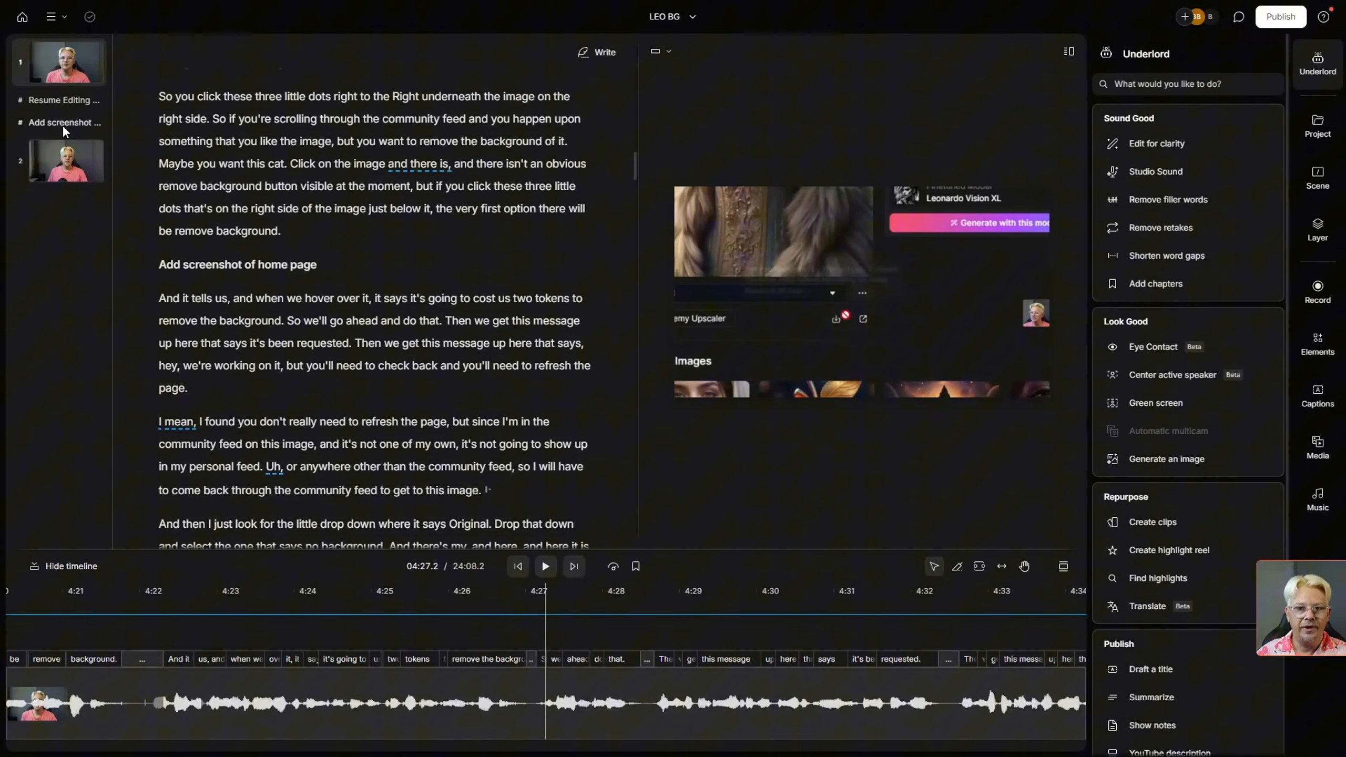
mouse_move(63, 122)
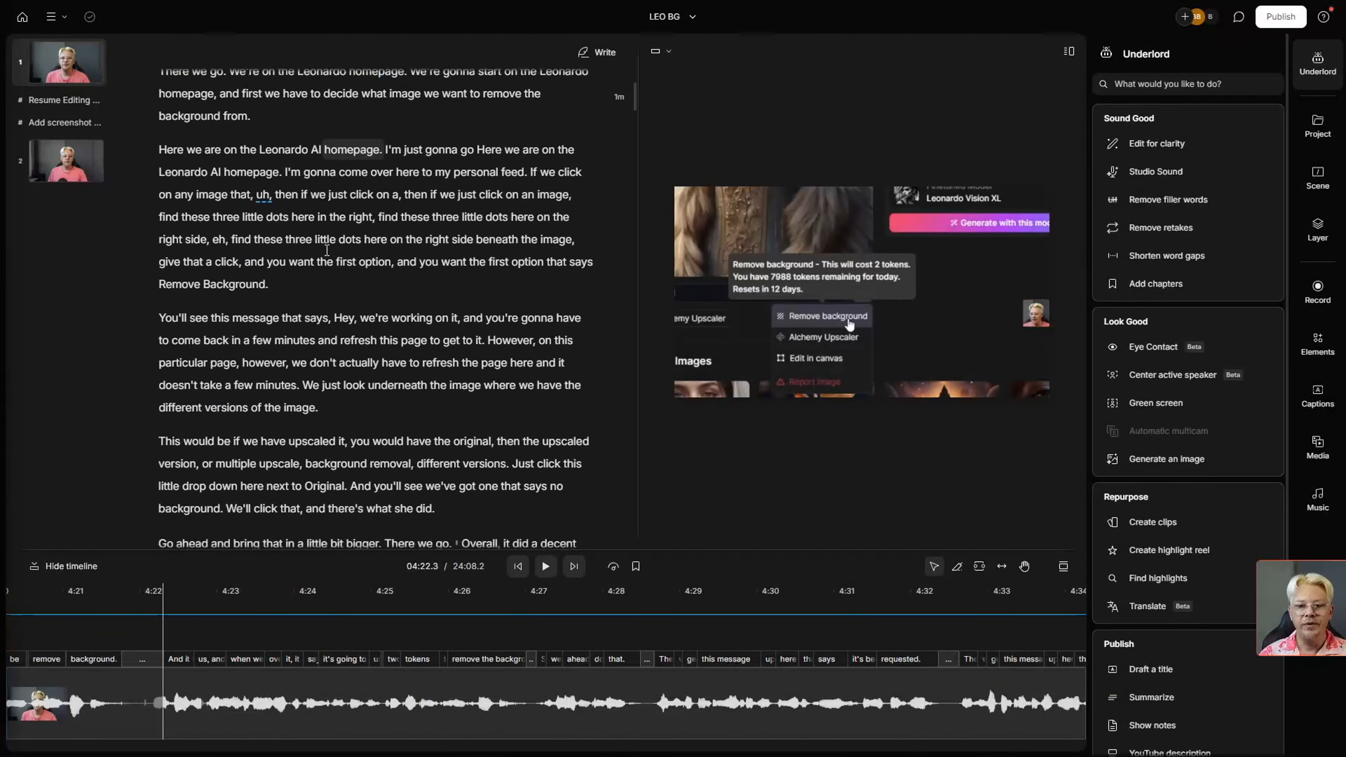
- Add chapter markers Chapter 1 through Chapter 4 at the section starts in the script
scroll(down, 3)
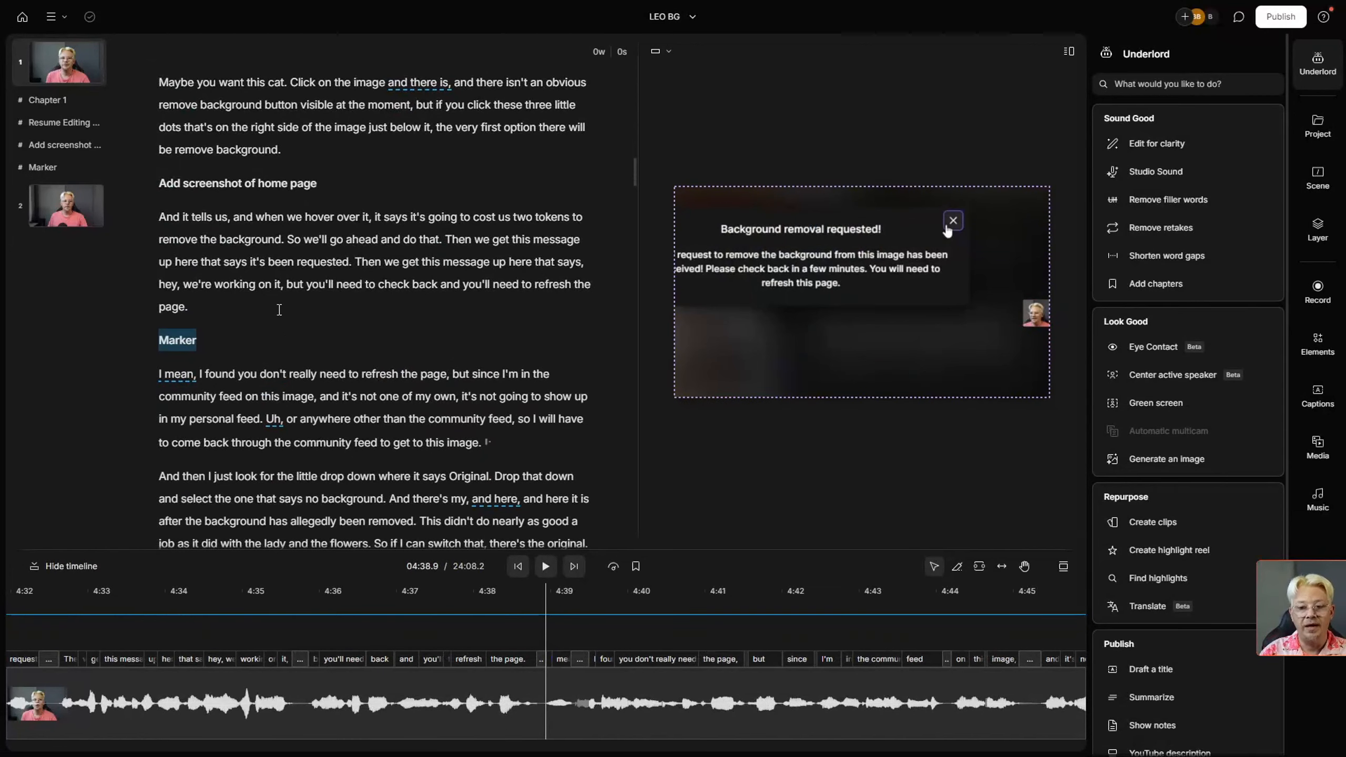
scroll(down, 3)
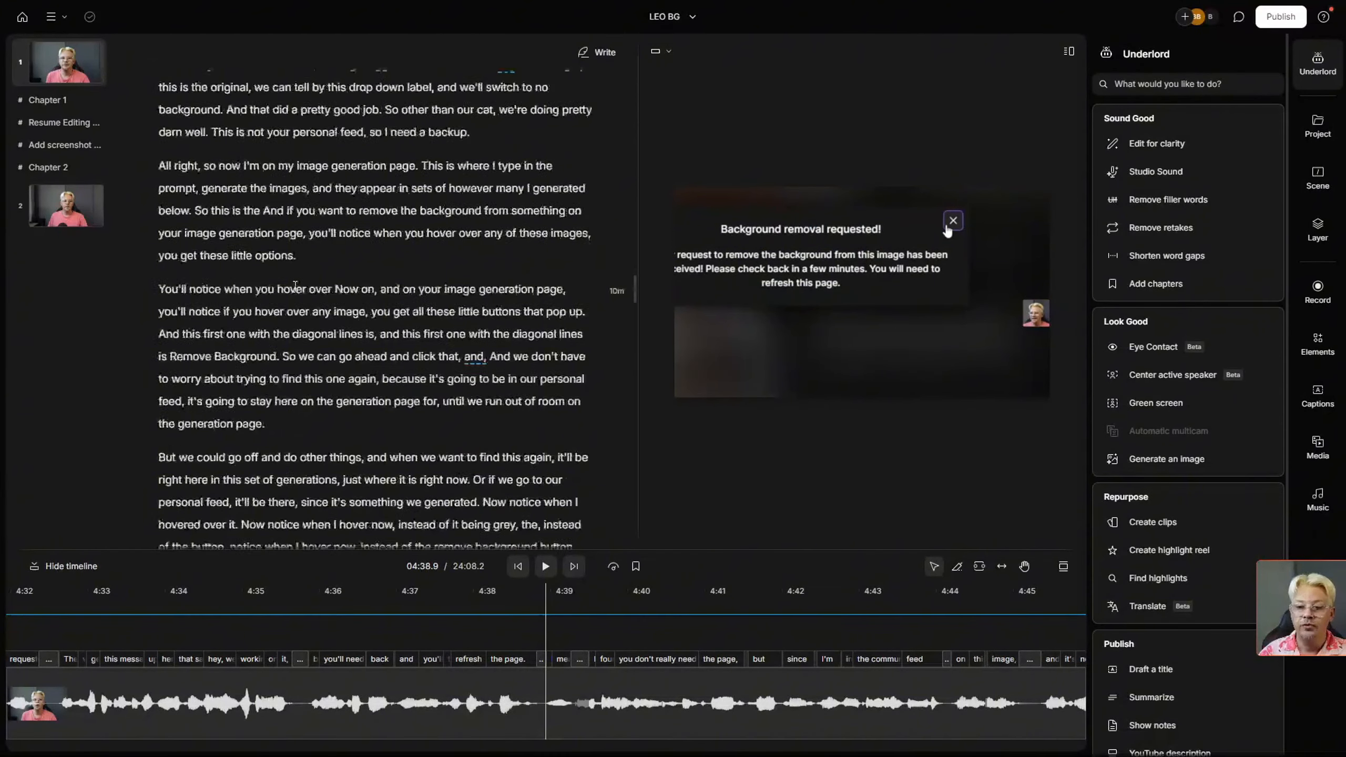
click(951, 221)
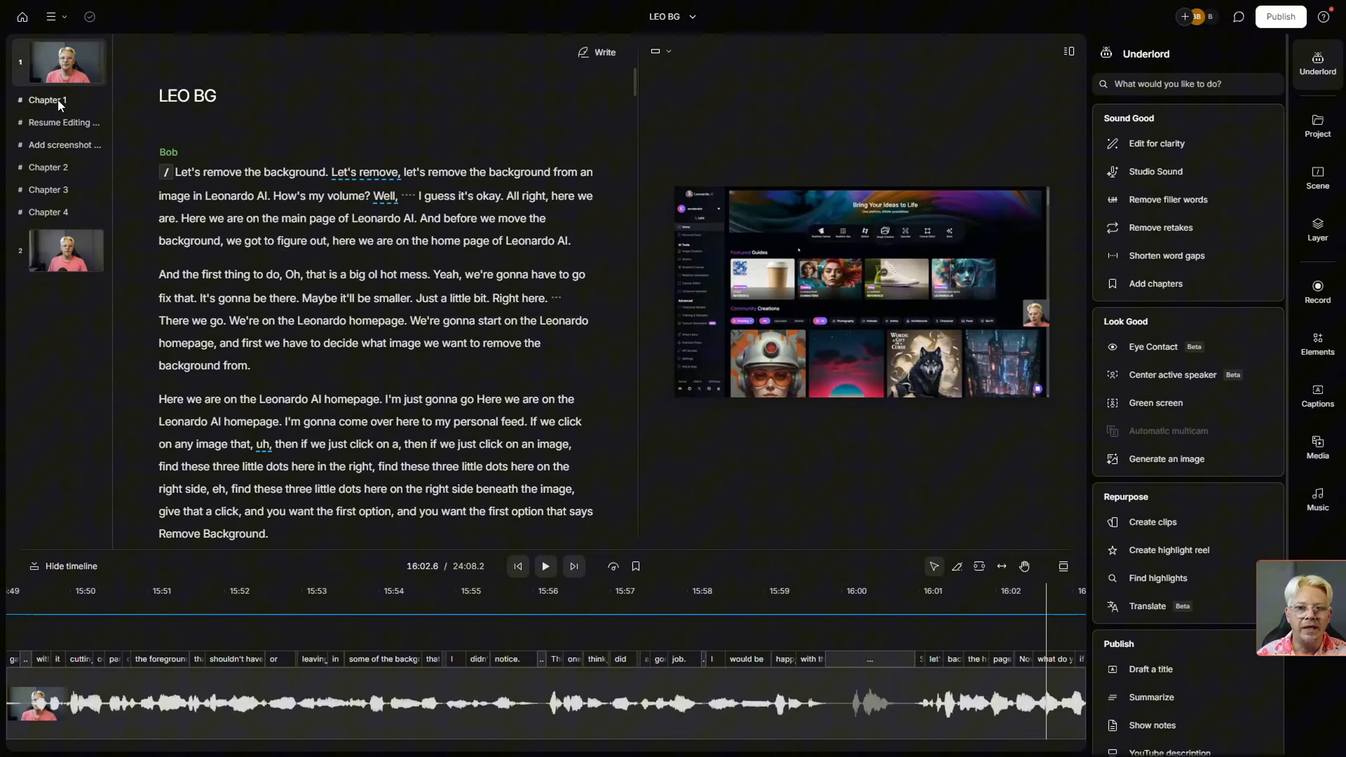
mouse_move(70, 105)
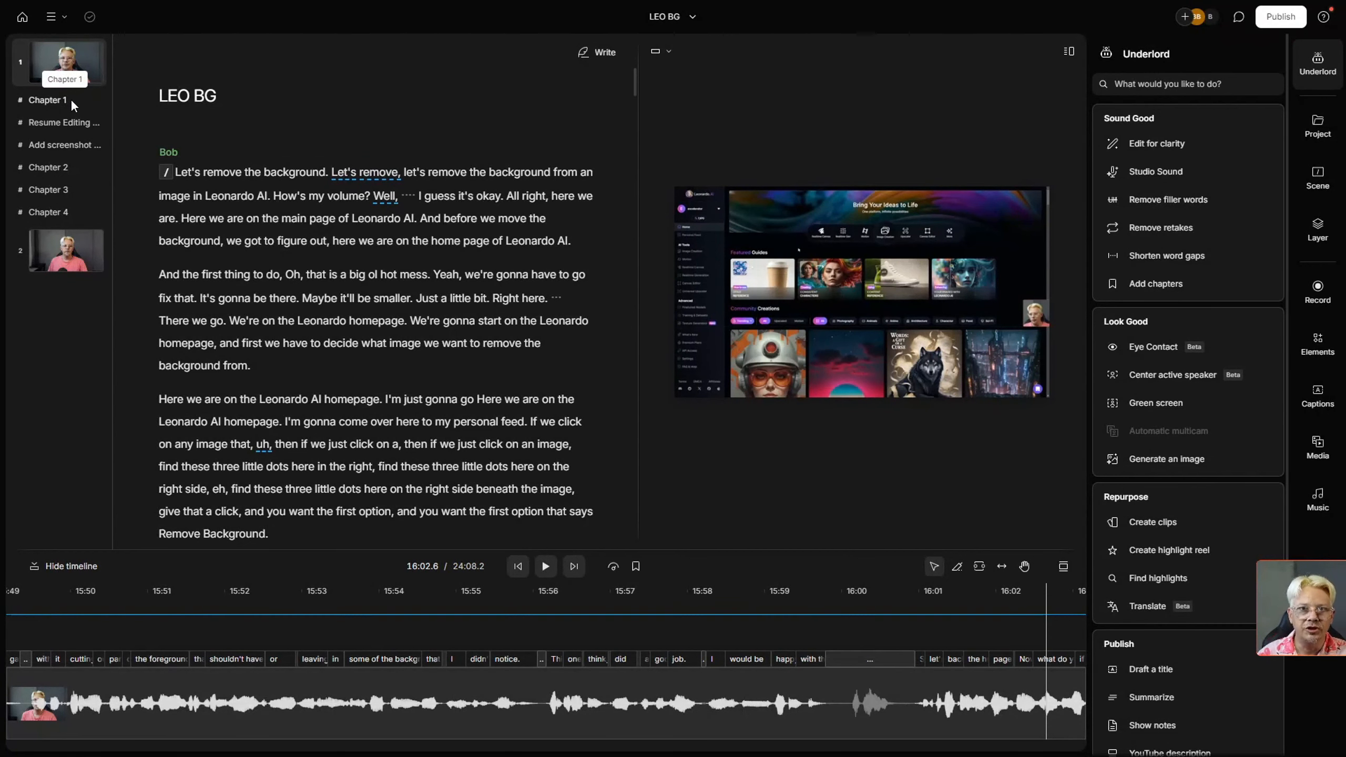
mouse_move(39, 173)
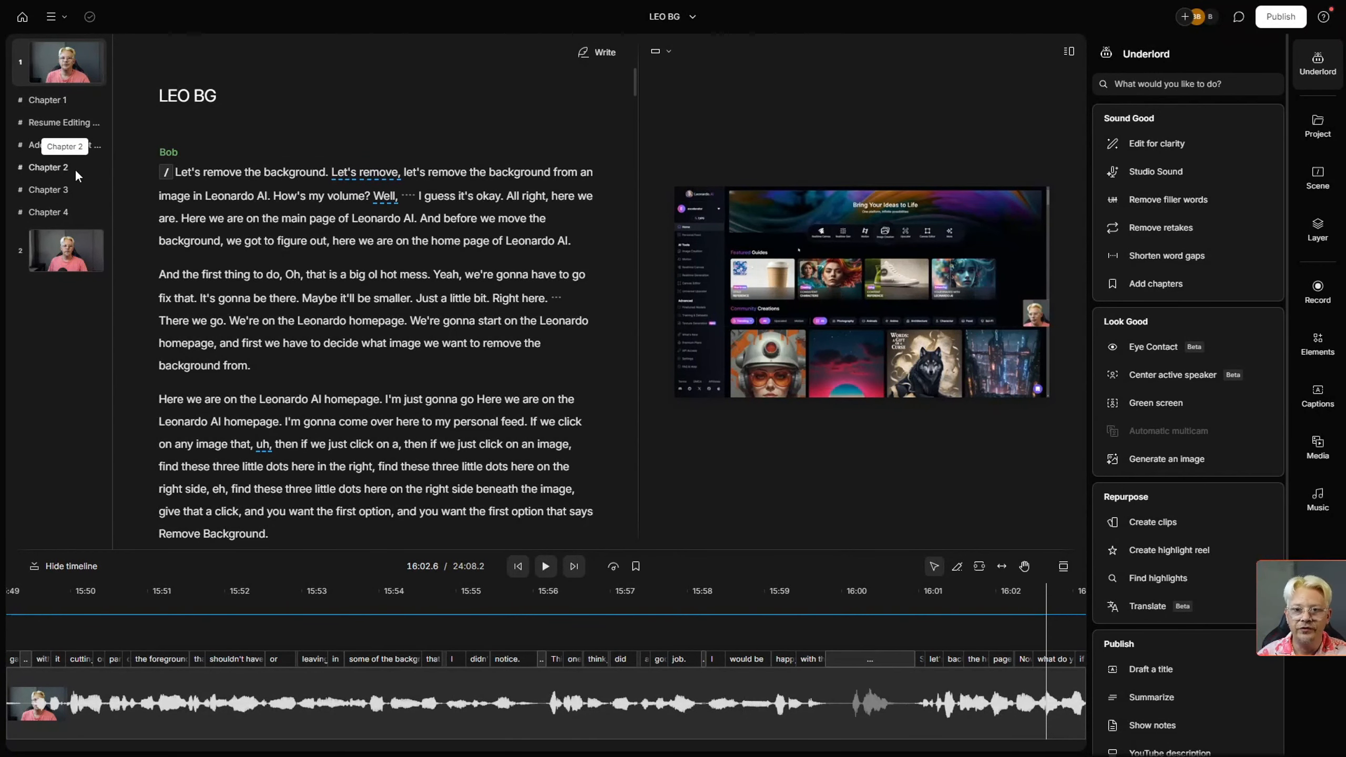
mouse_move(77, 175)
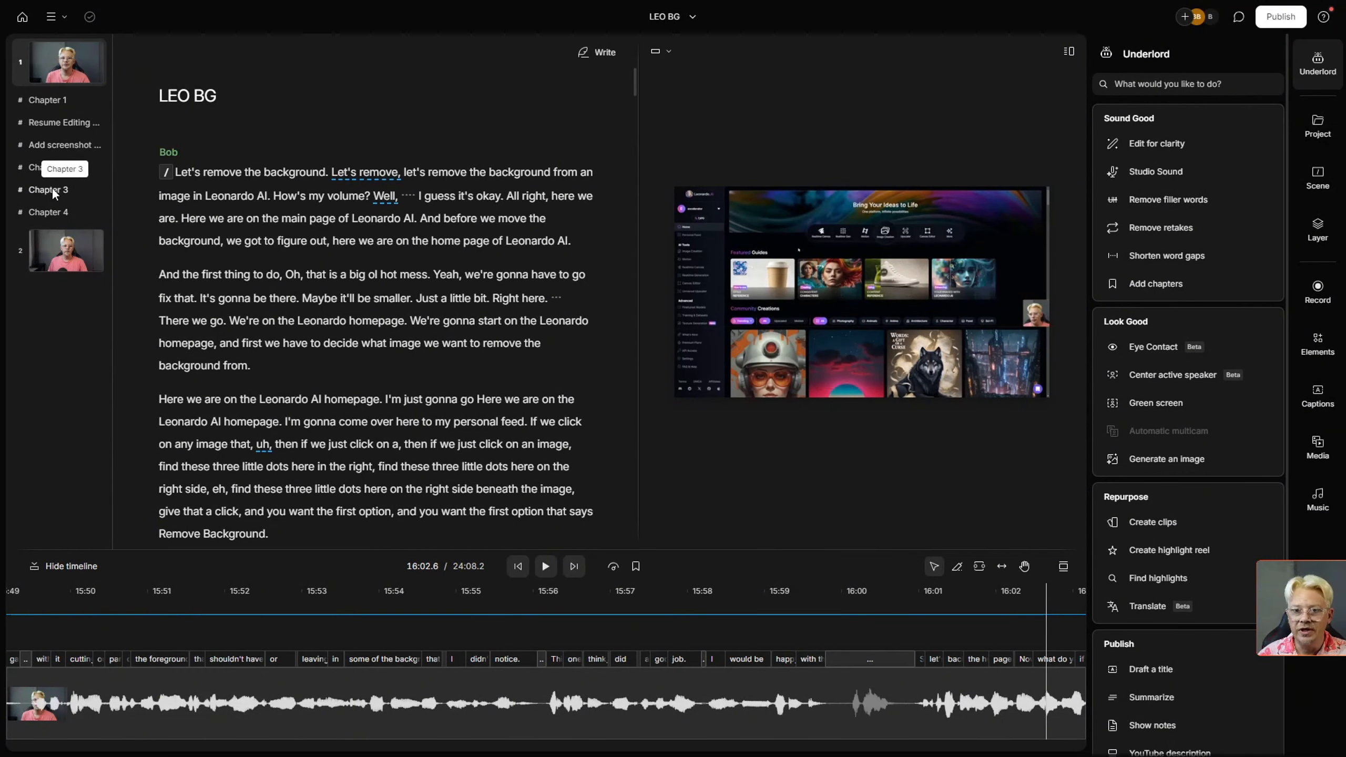
mouse_move(54, 212)
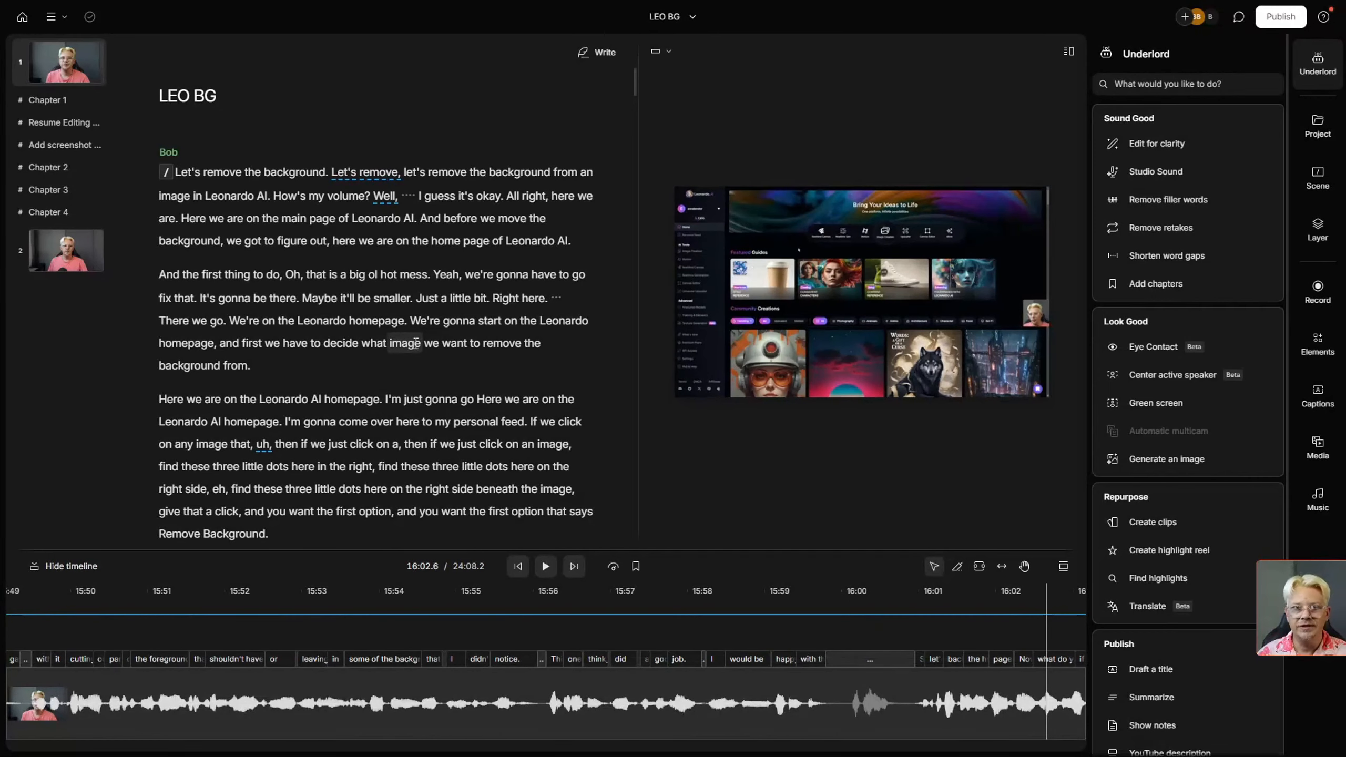
mouse_move(841, 266)
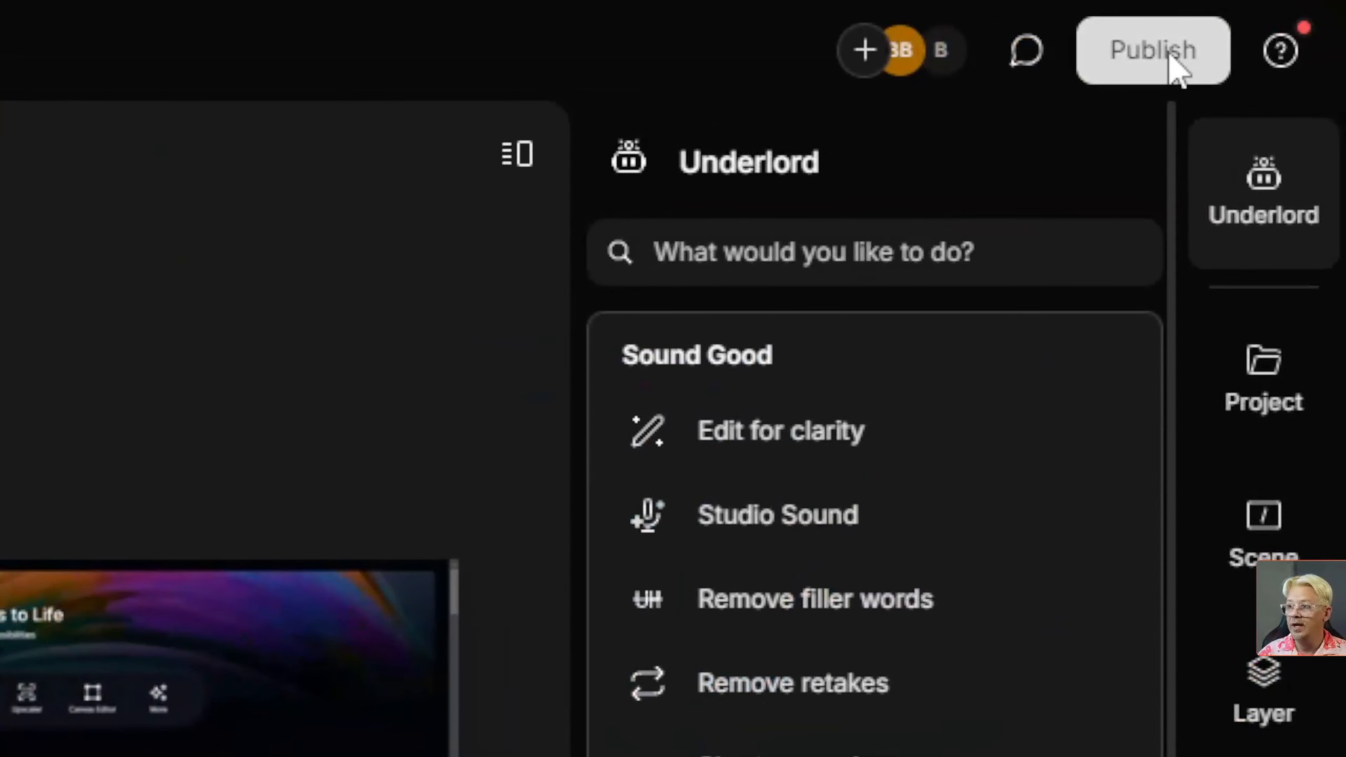
- In Publish > Export, show the video metadata settings with 'Include markers as chapters' on
click(1153, 49)
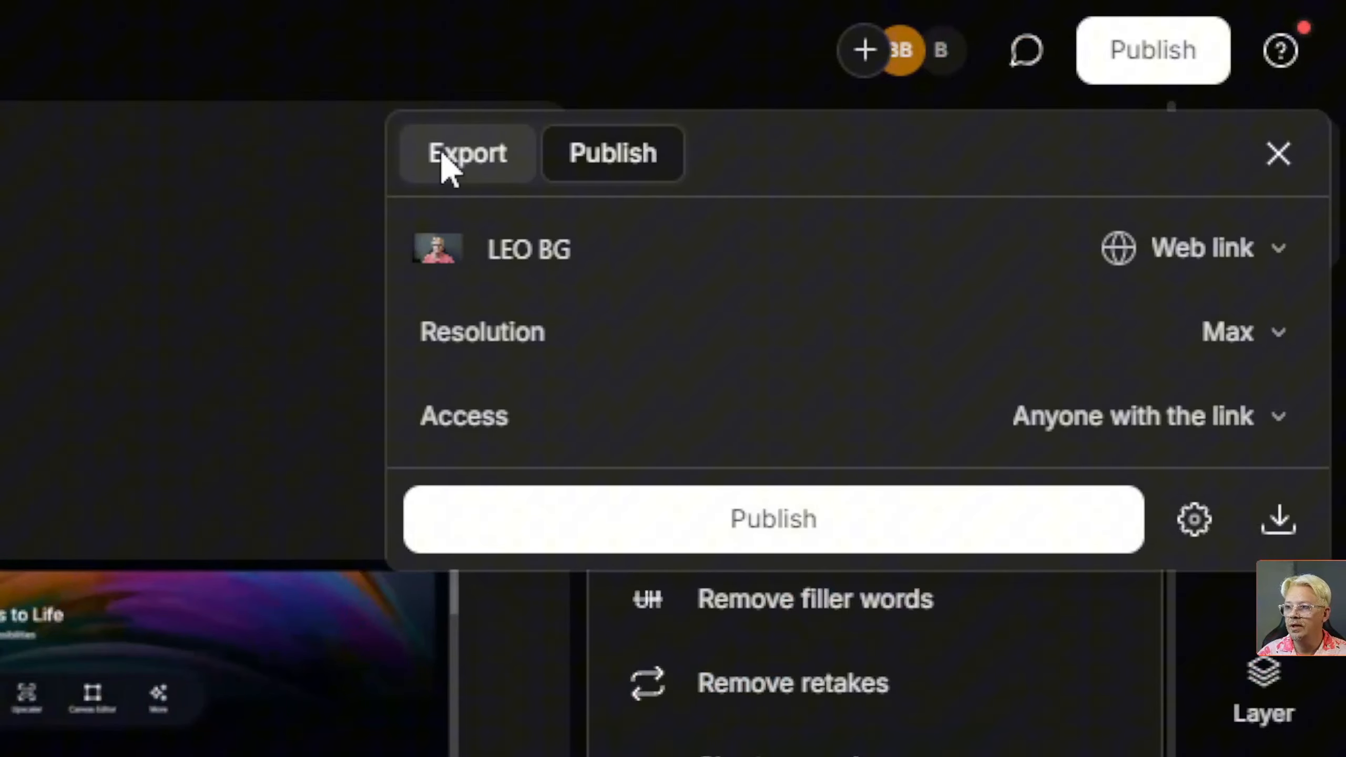
click(467, 153)
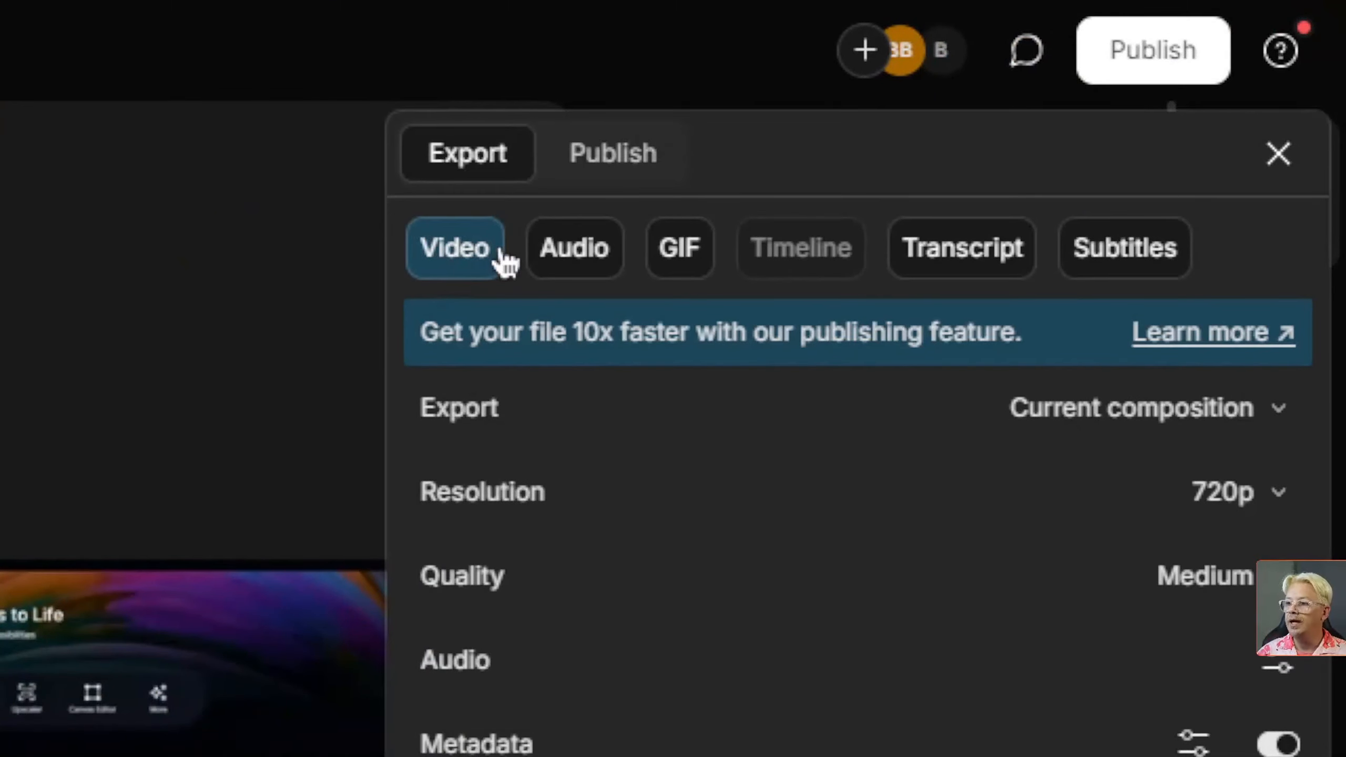
scroll(down, 3)
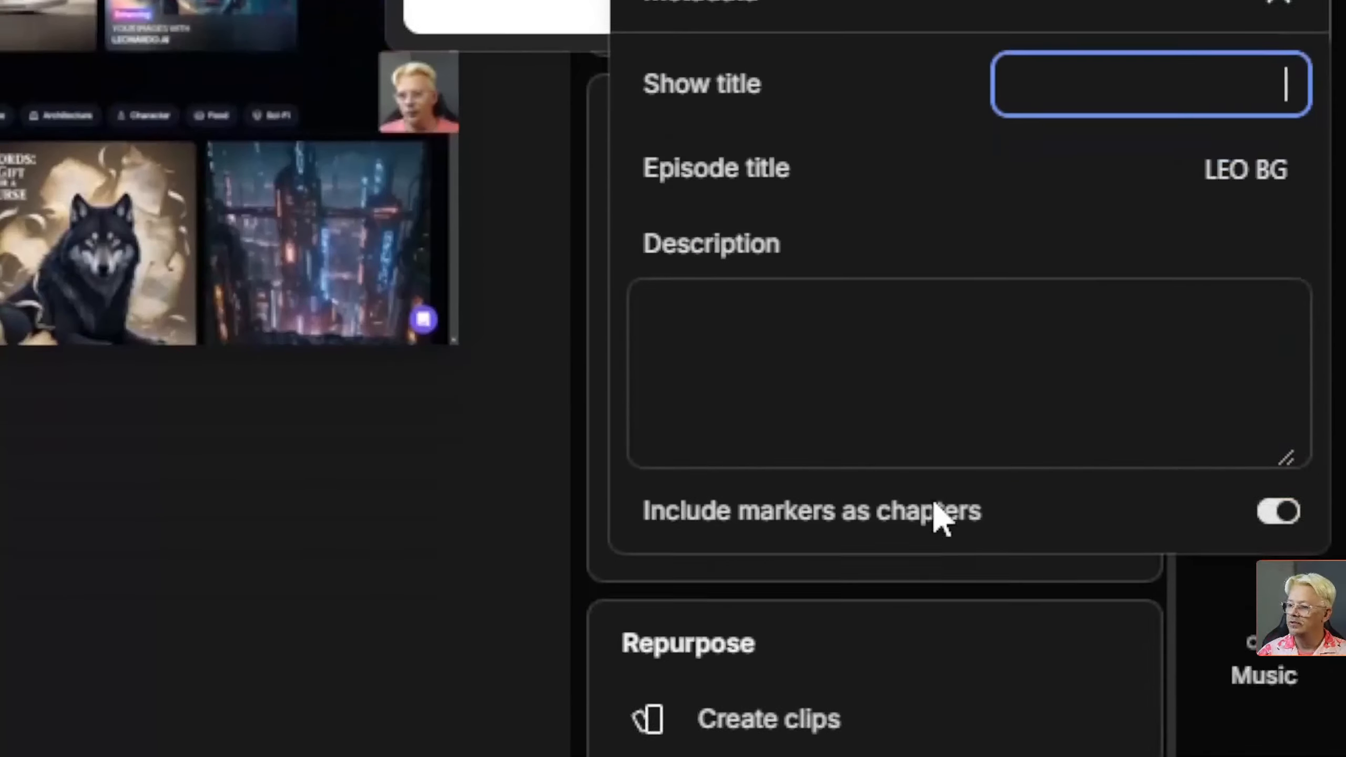
scroll(down, 3)
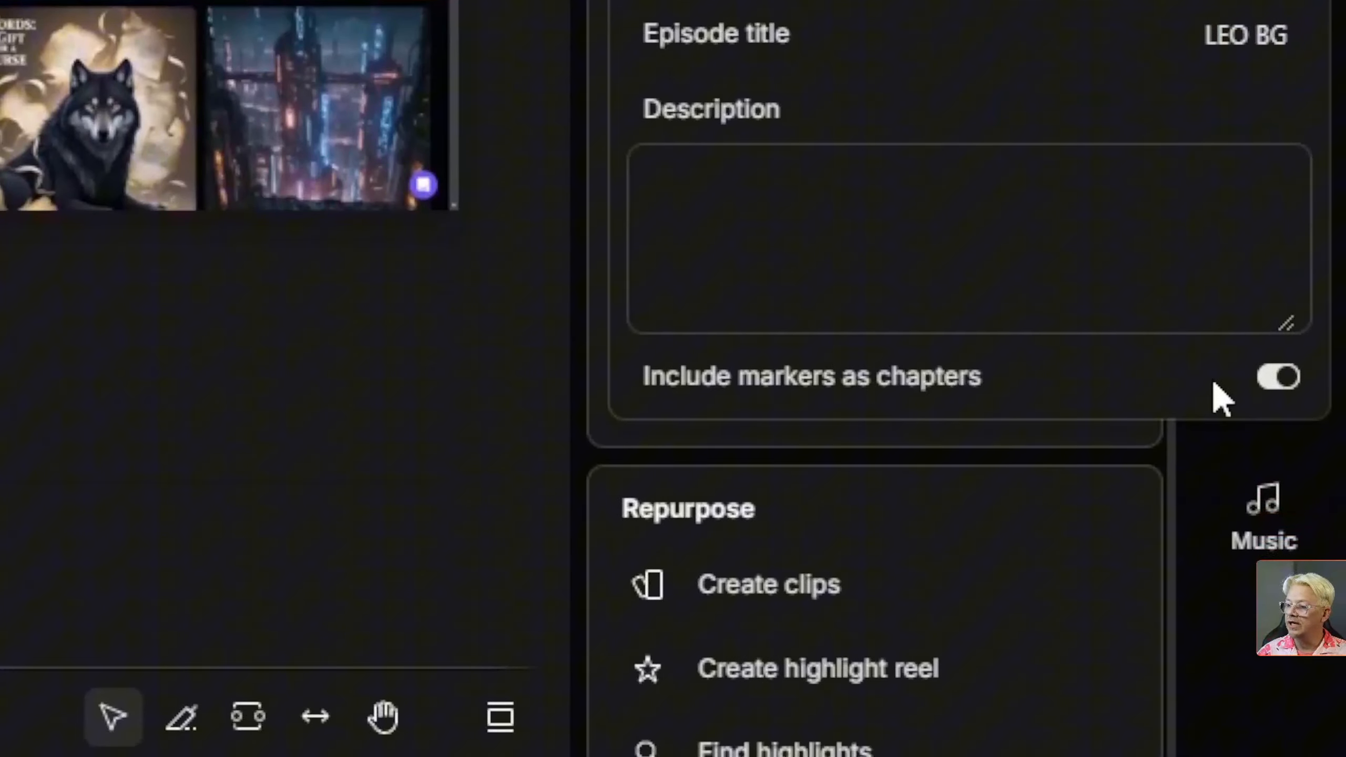
mouse_move(1249, 400)
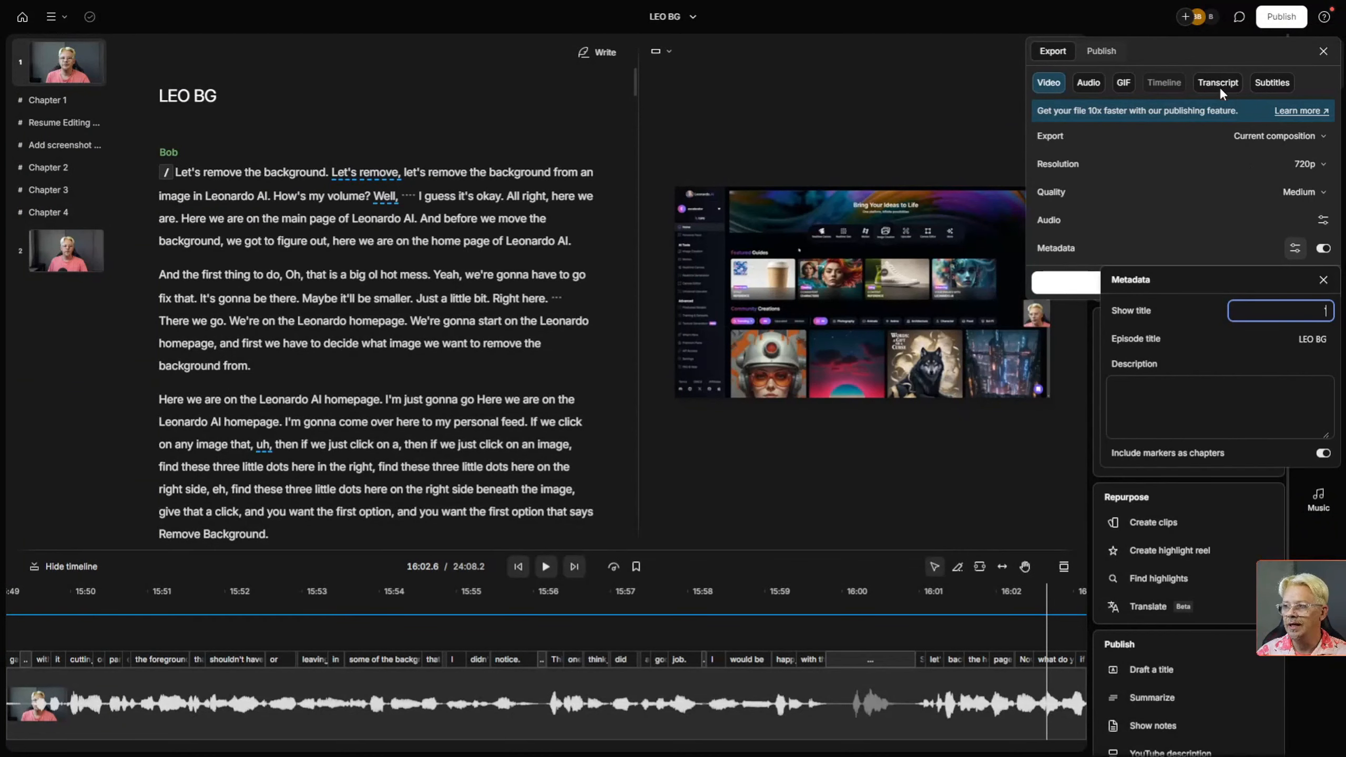
- Set the transcript .txt export to add timecodes at markers
click(1323, 280)
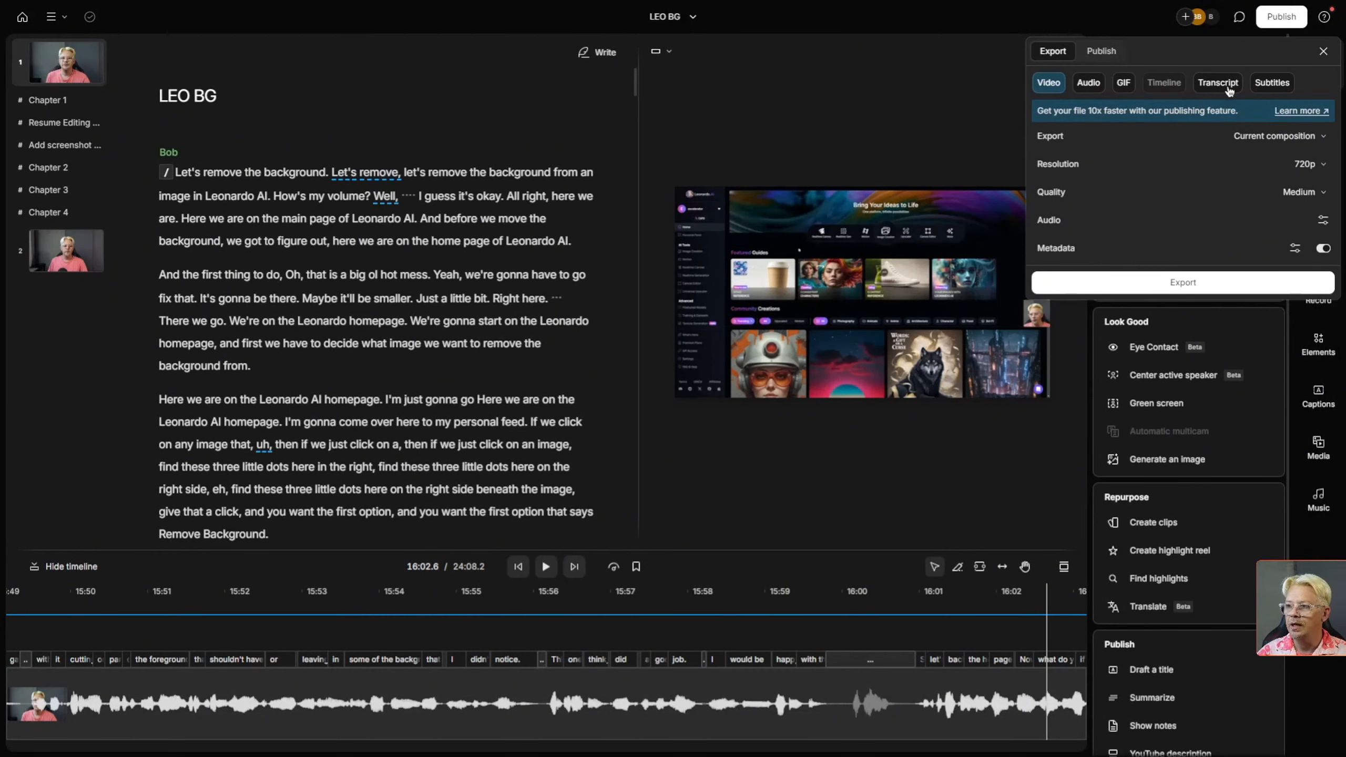
click(1218, 82)
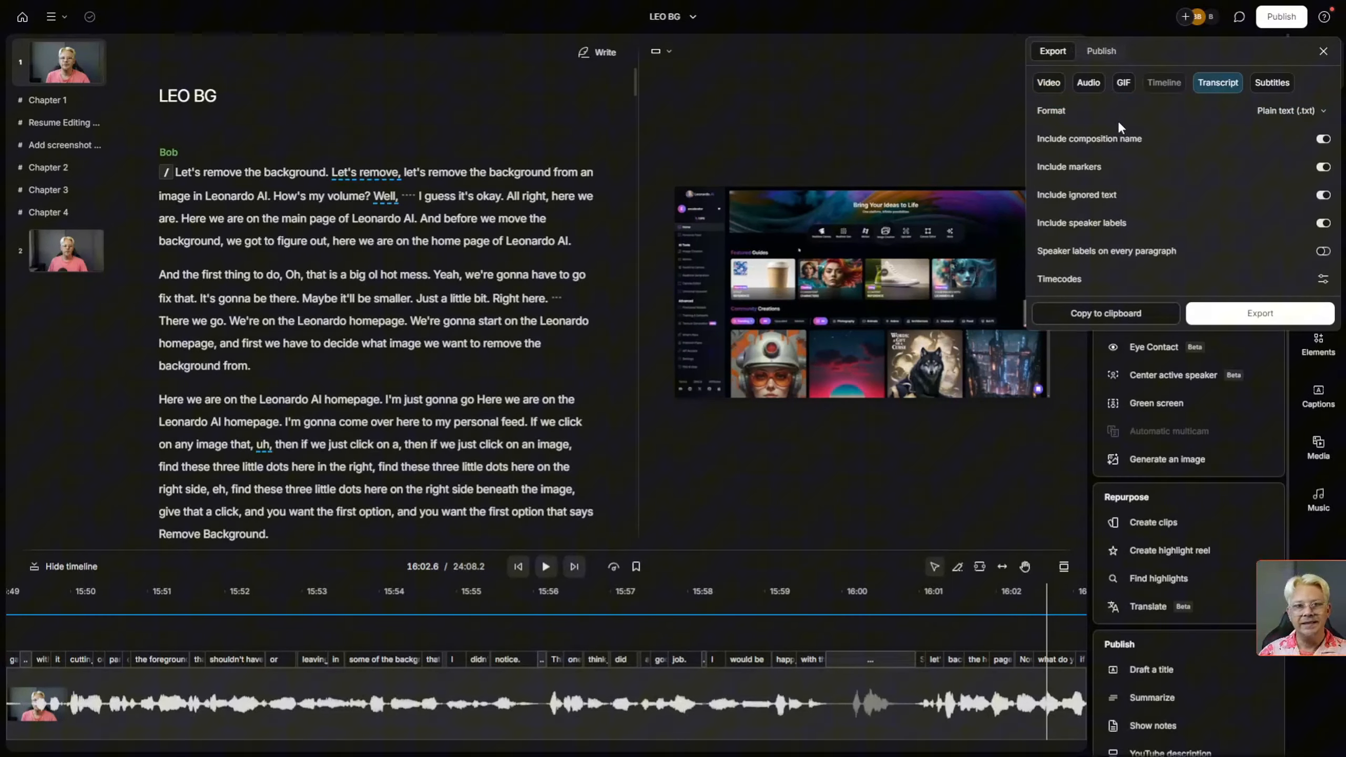
mouse_move(1081, 169)
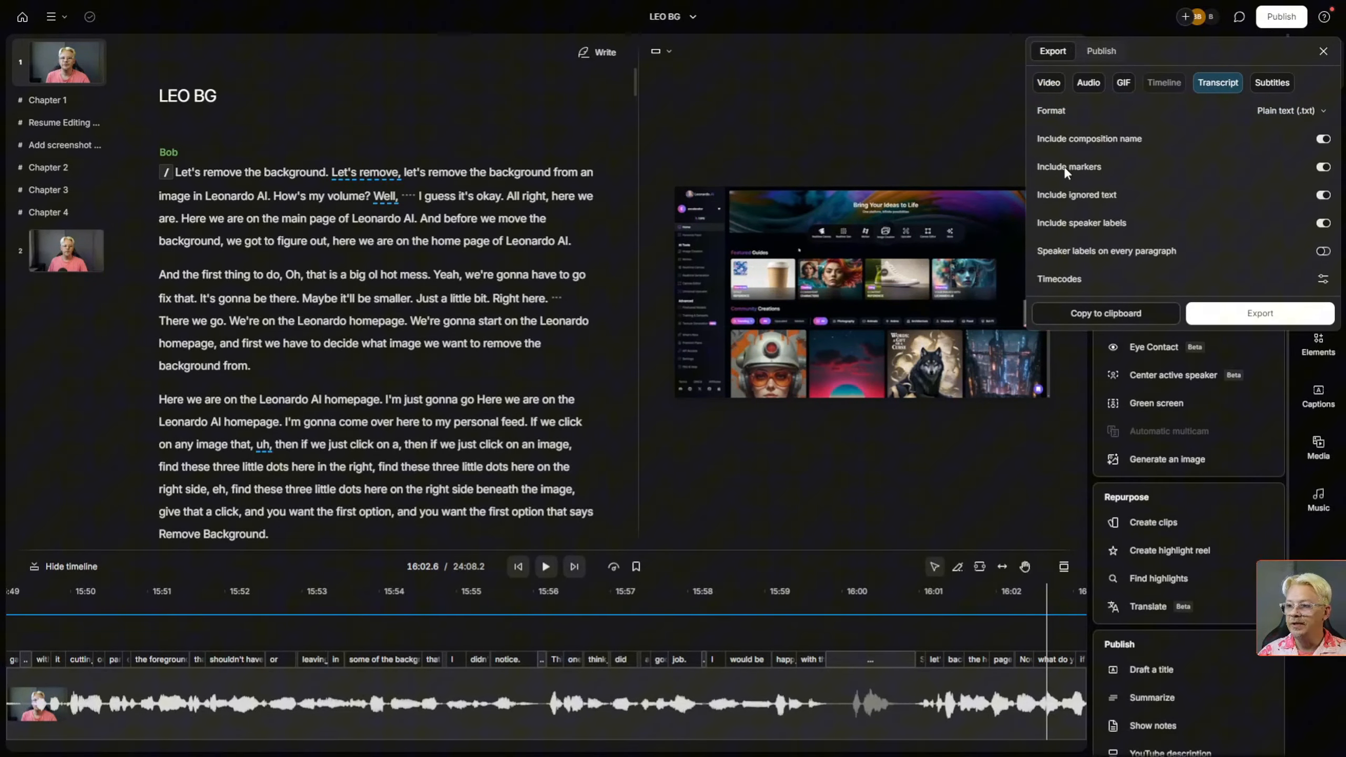
mouse_move(1202, 169)
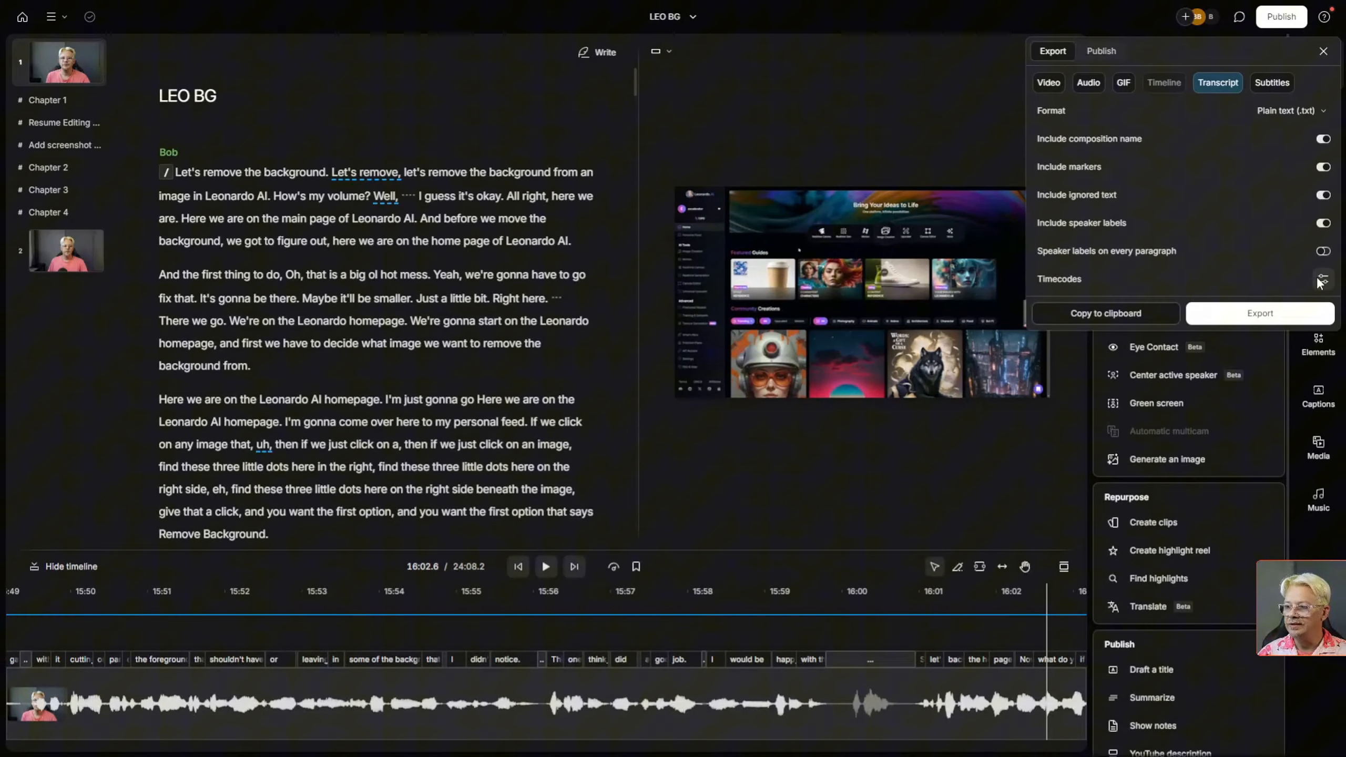
click(1322, 279)
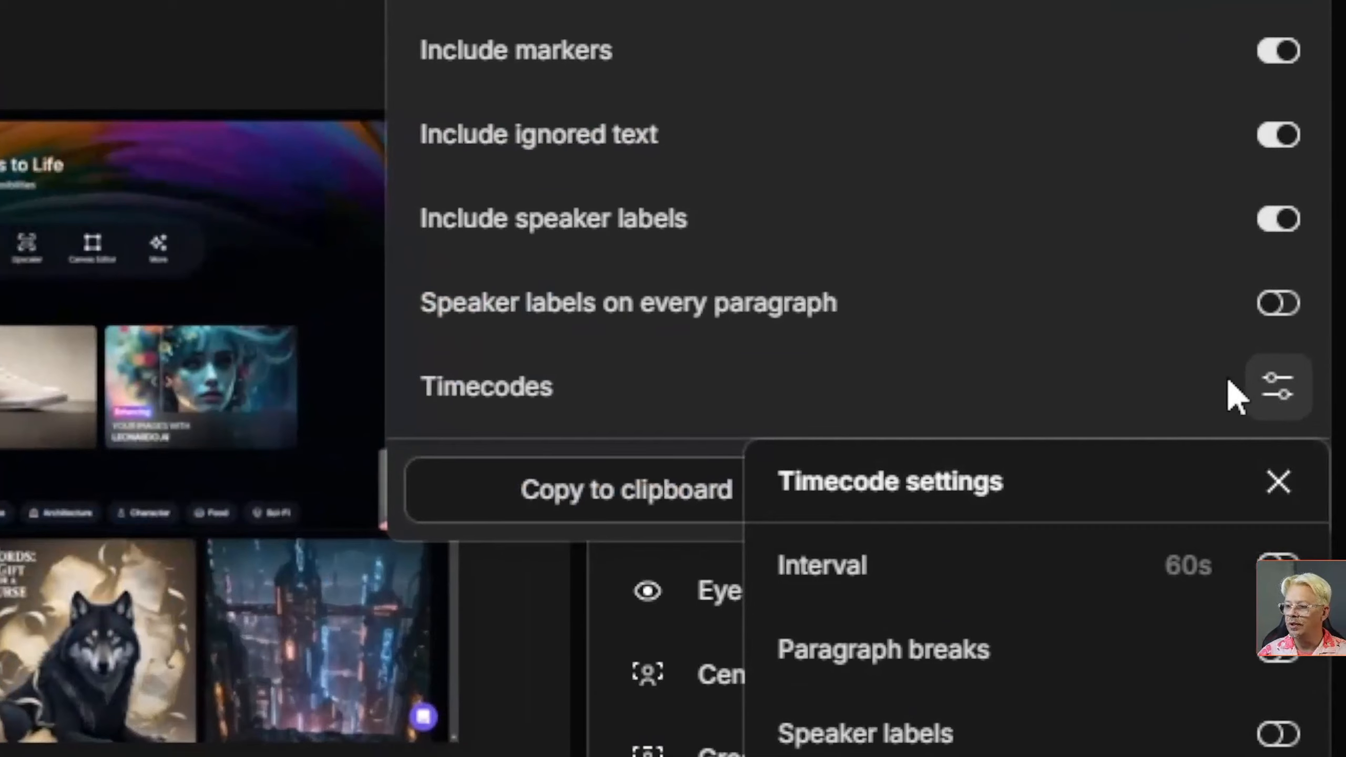
scroll(down, 3)
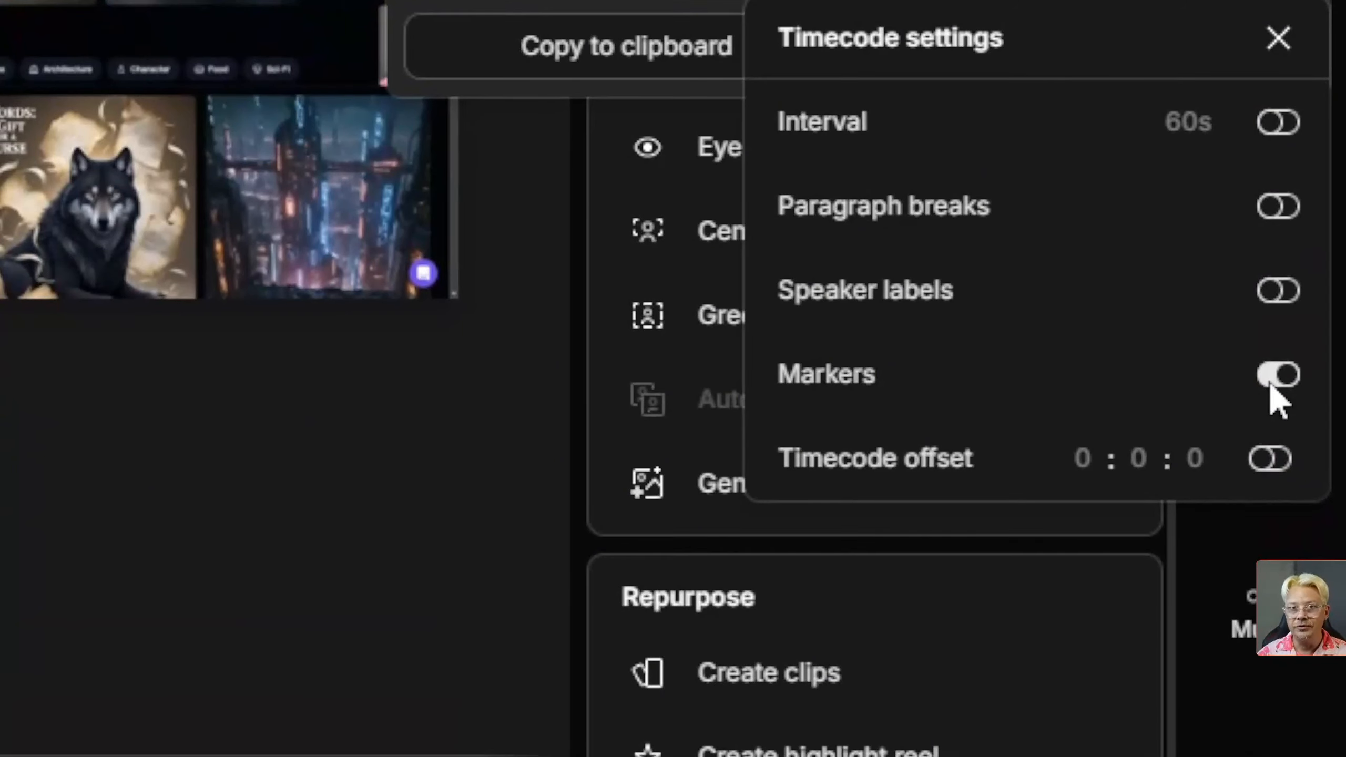
click(1279, 375)
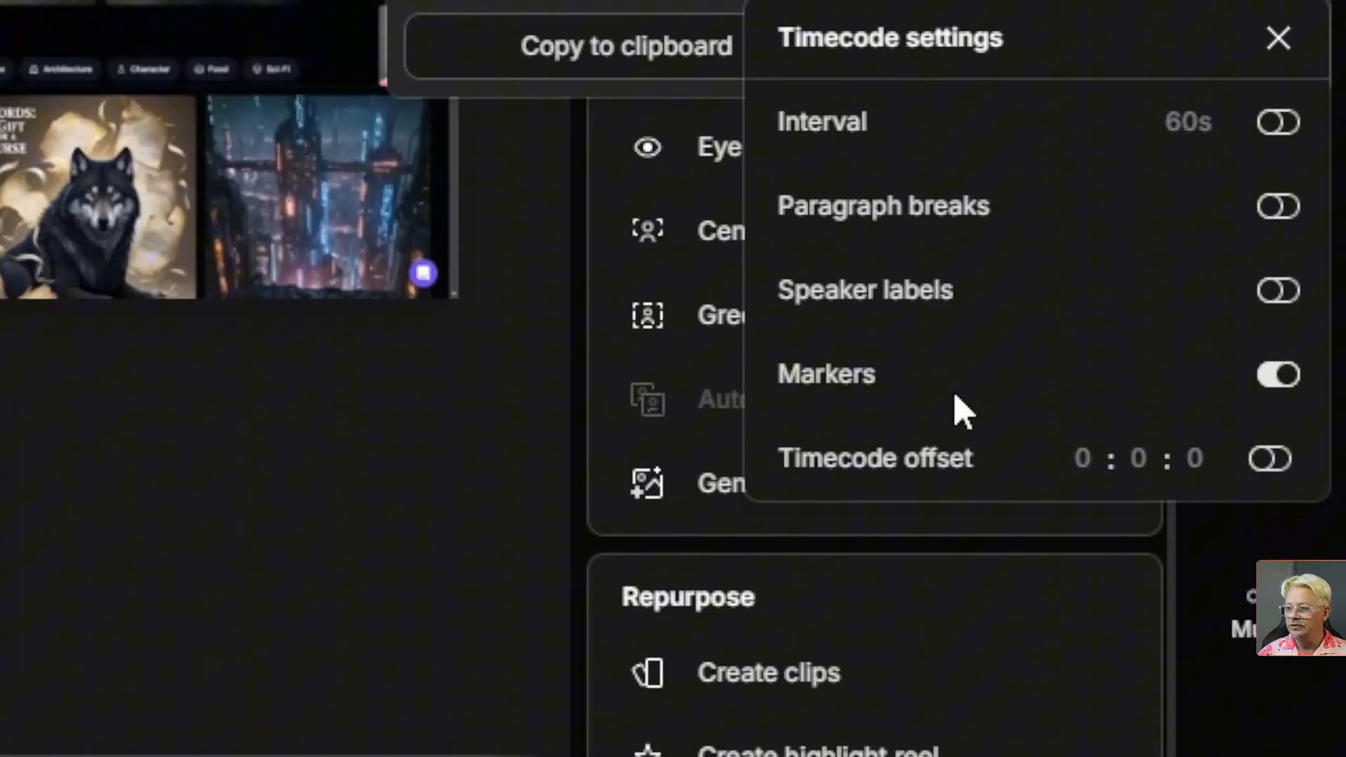
mouse_move(1000, 404)
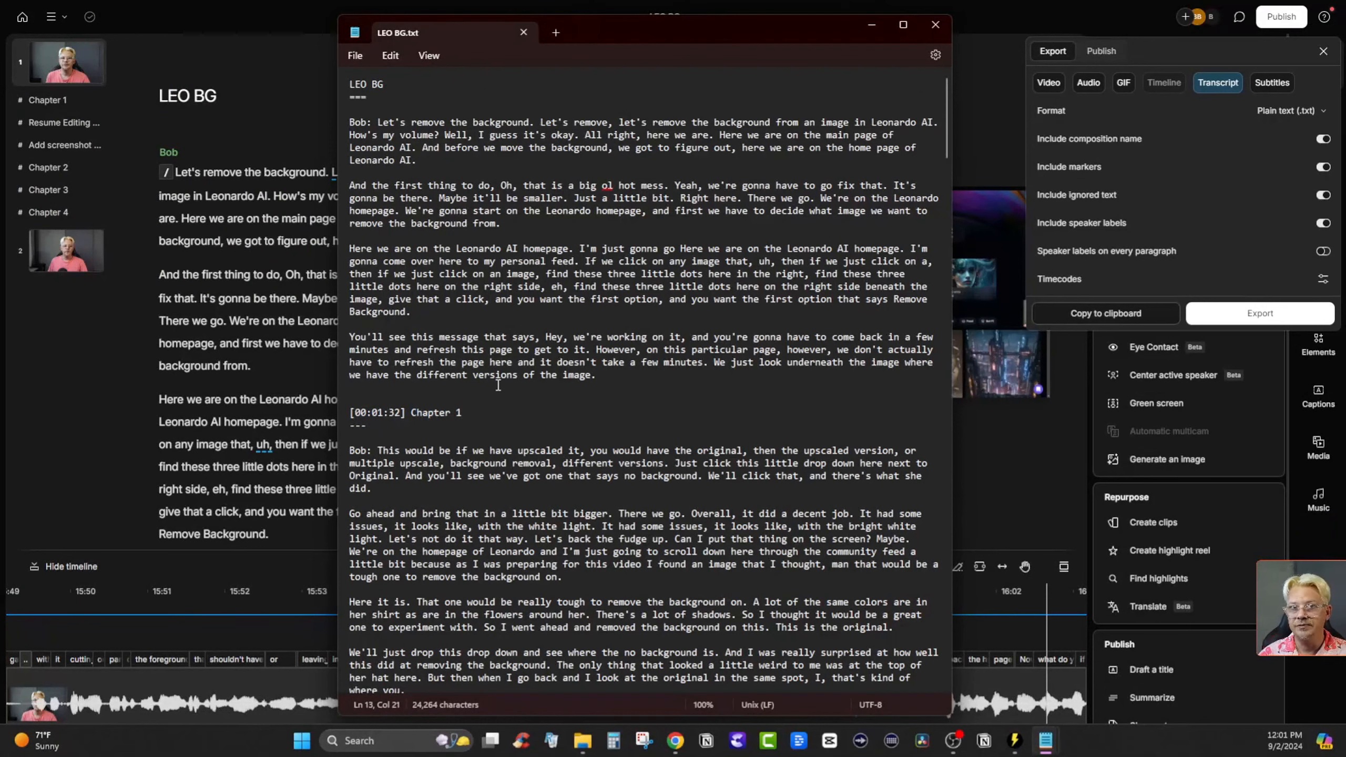
- Review LEO BG.txt in Notepad, highlighting the '[00:01:32] Chapter 1' and '[00:03:14] Resume Editing Here' marker lines
click(462, 412)
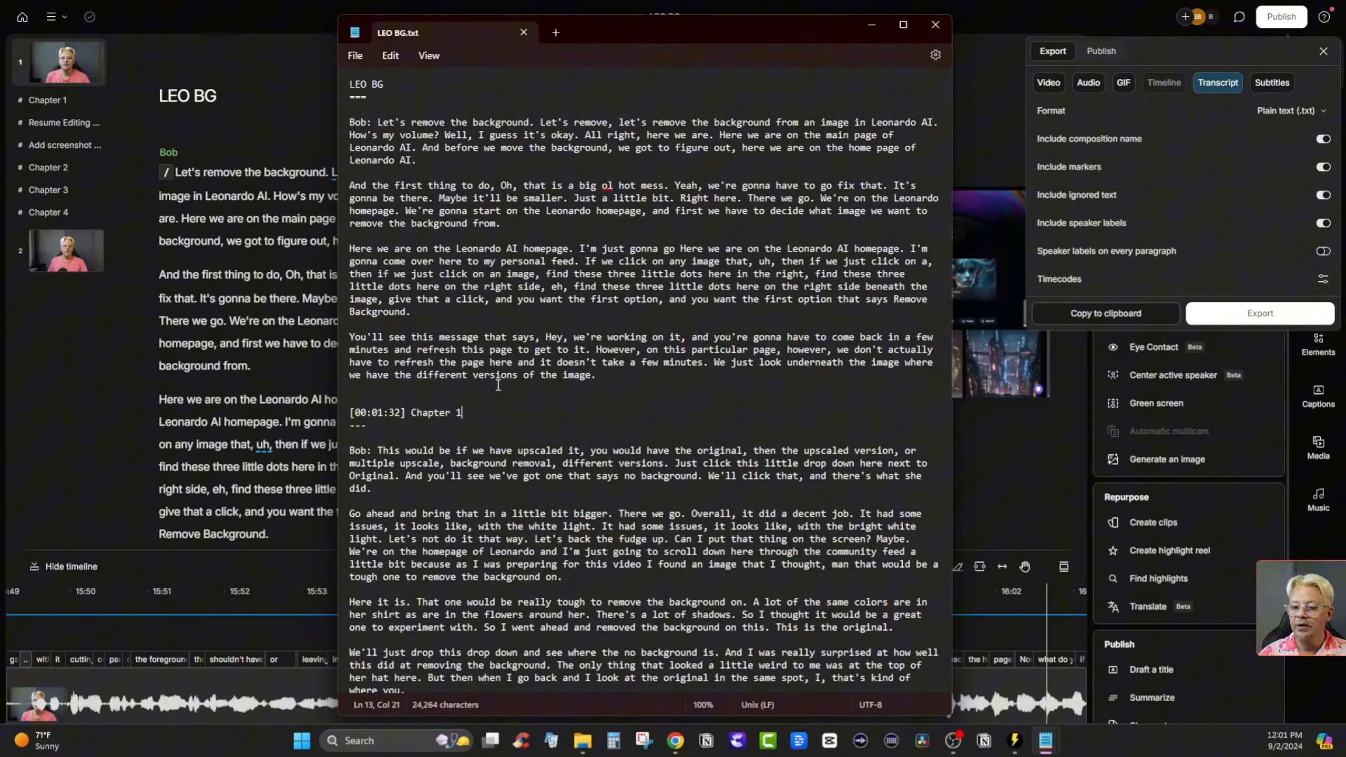
scroll(down, 3)
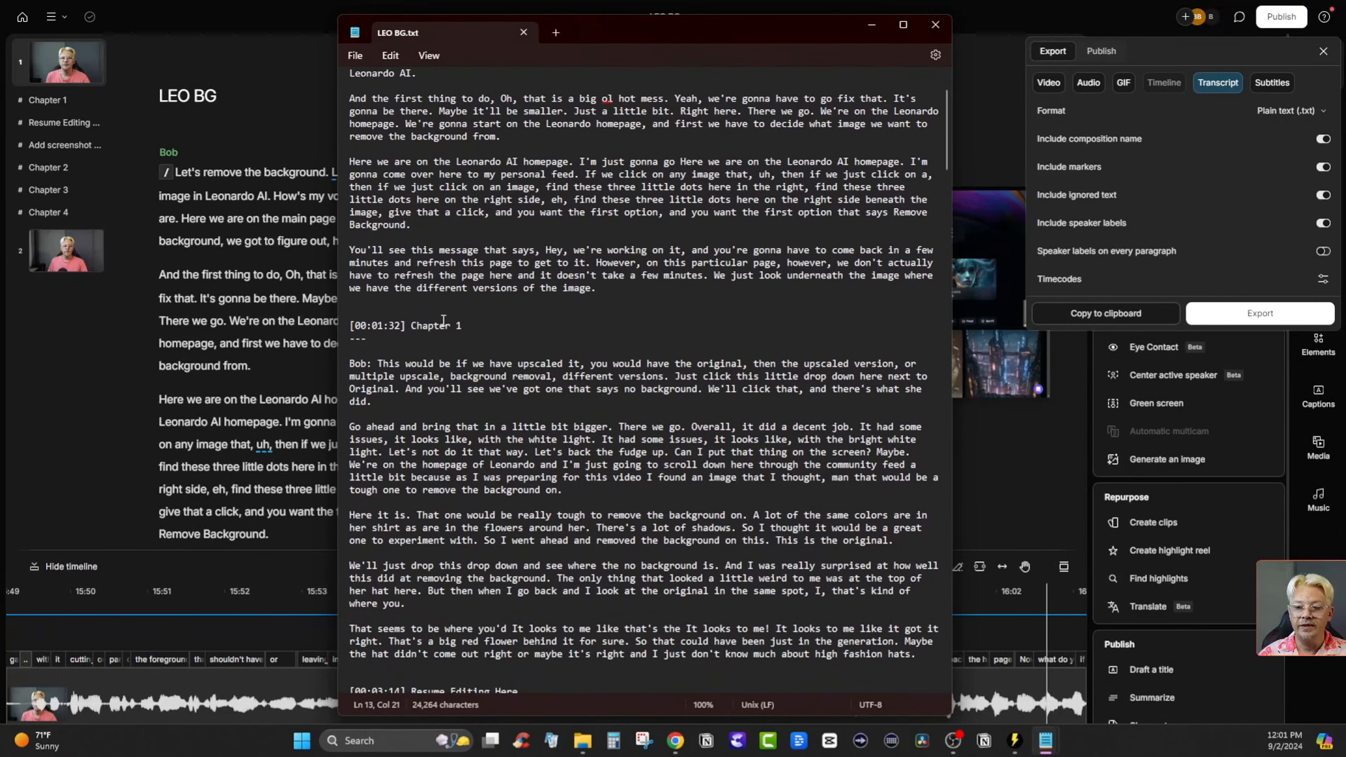
scroll(down, 3)
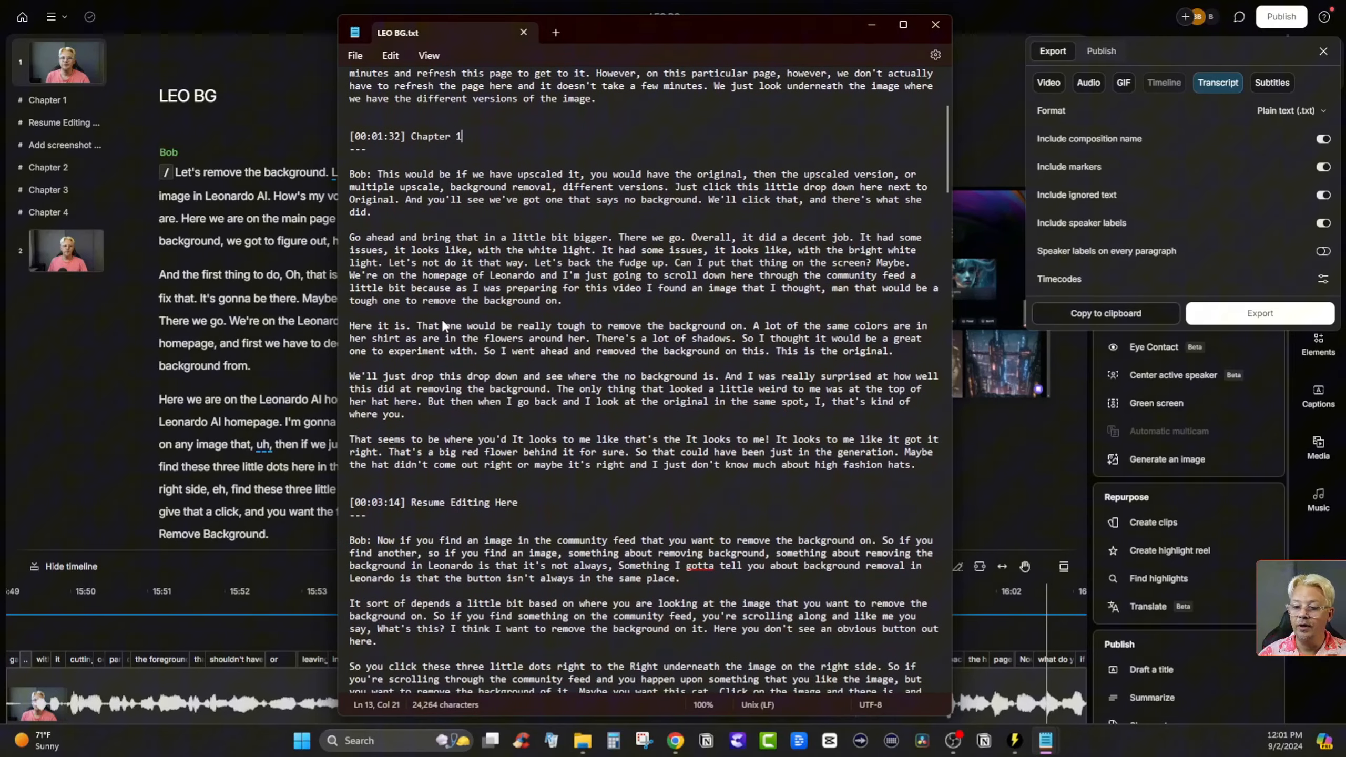
scroll(up, 3)
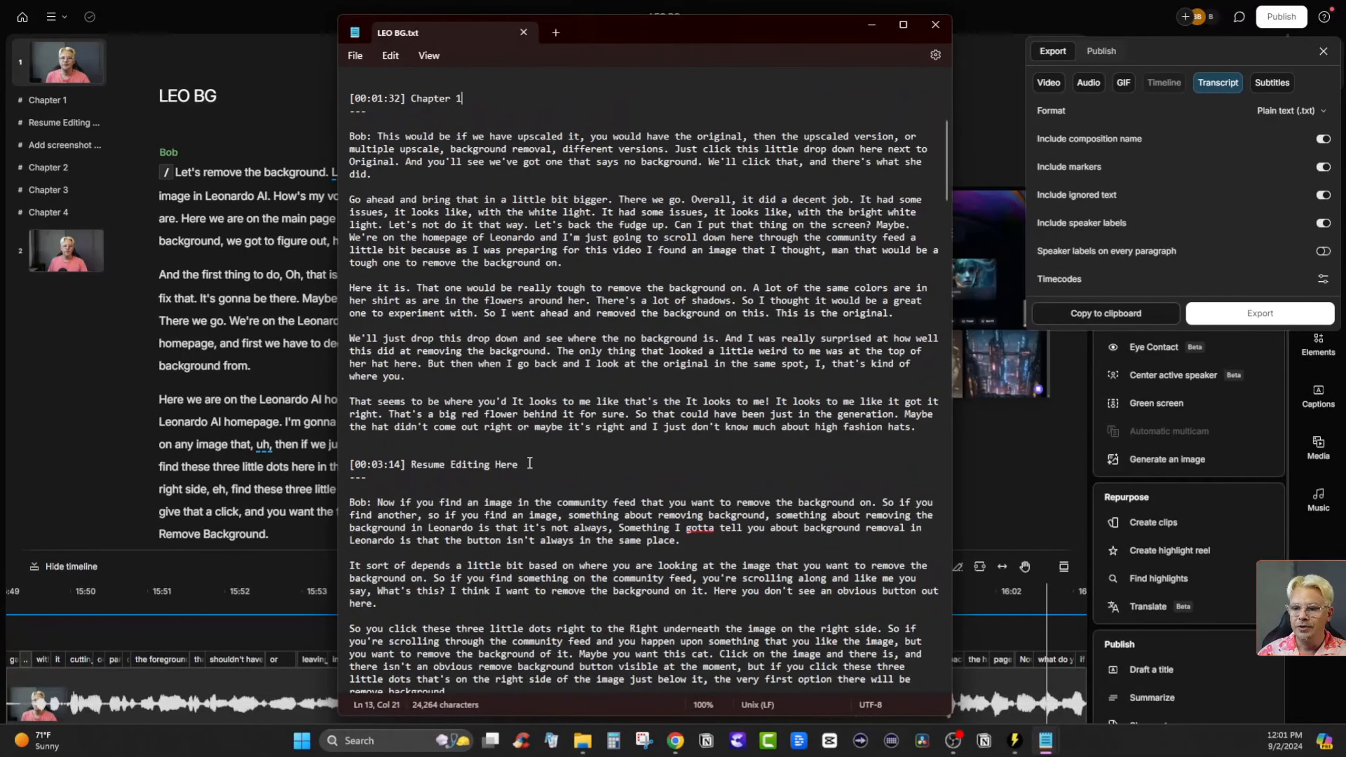
triple_click(433, 465)
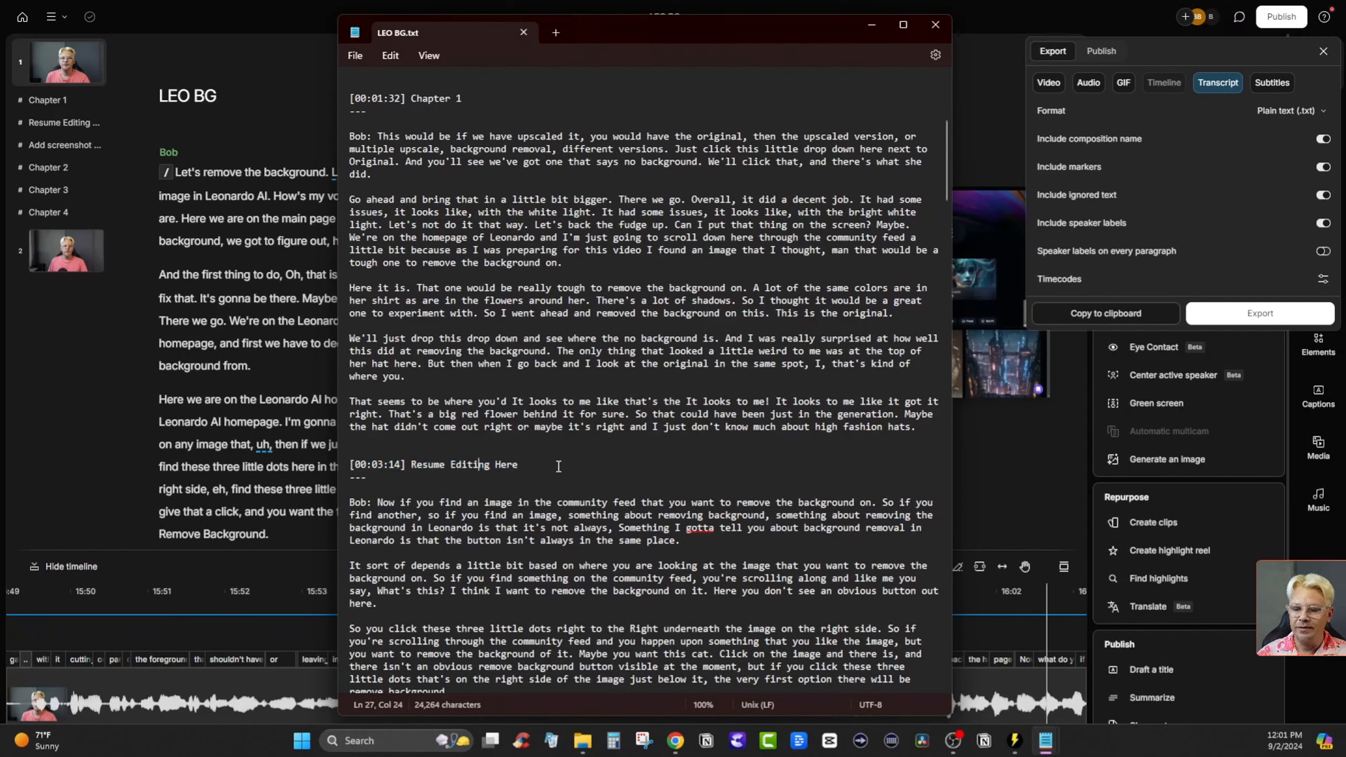
triple_click(433, 465)
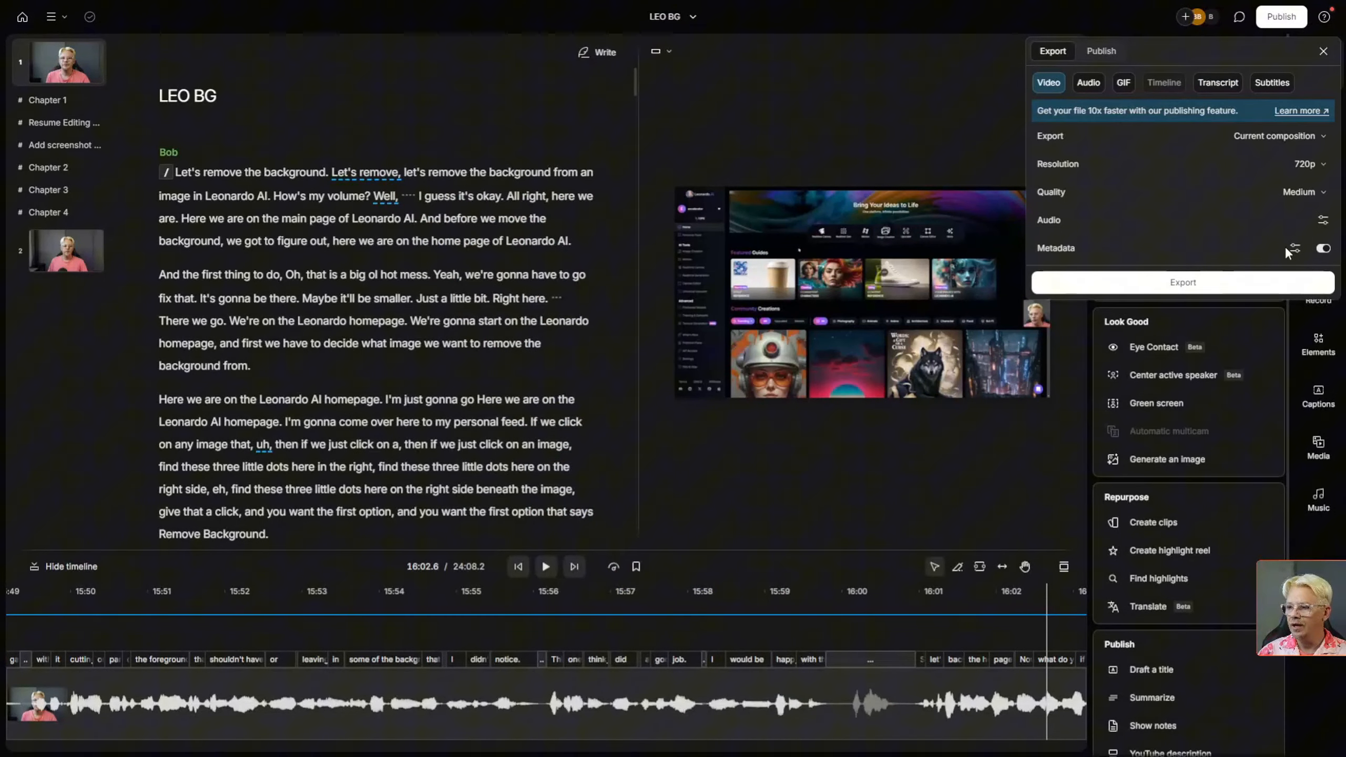
click(1294, 248)
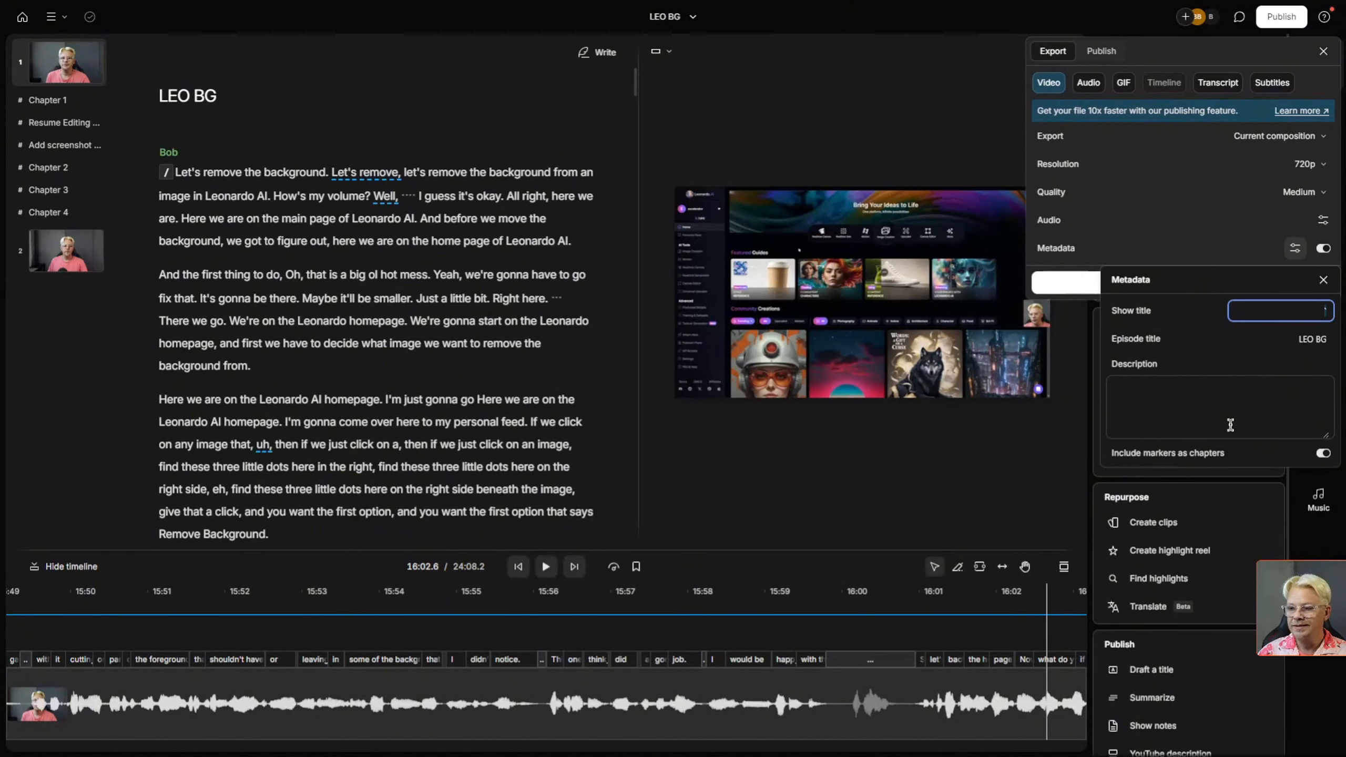
mouse_move(1163, 226)
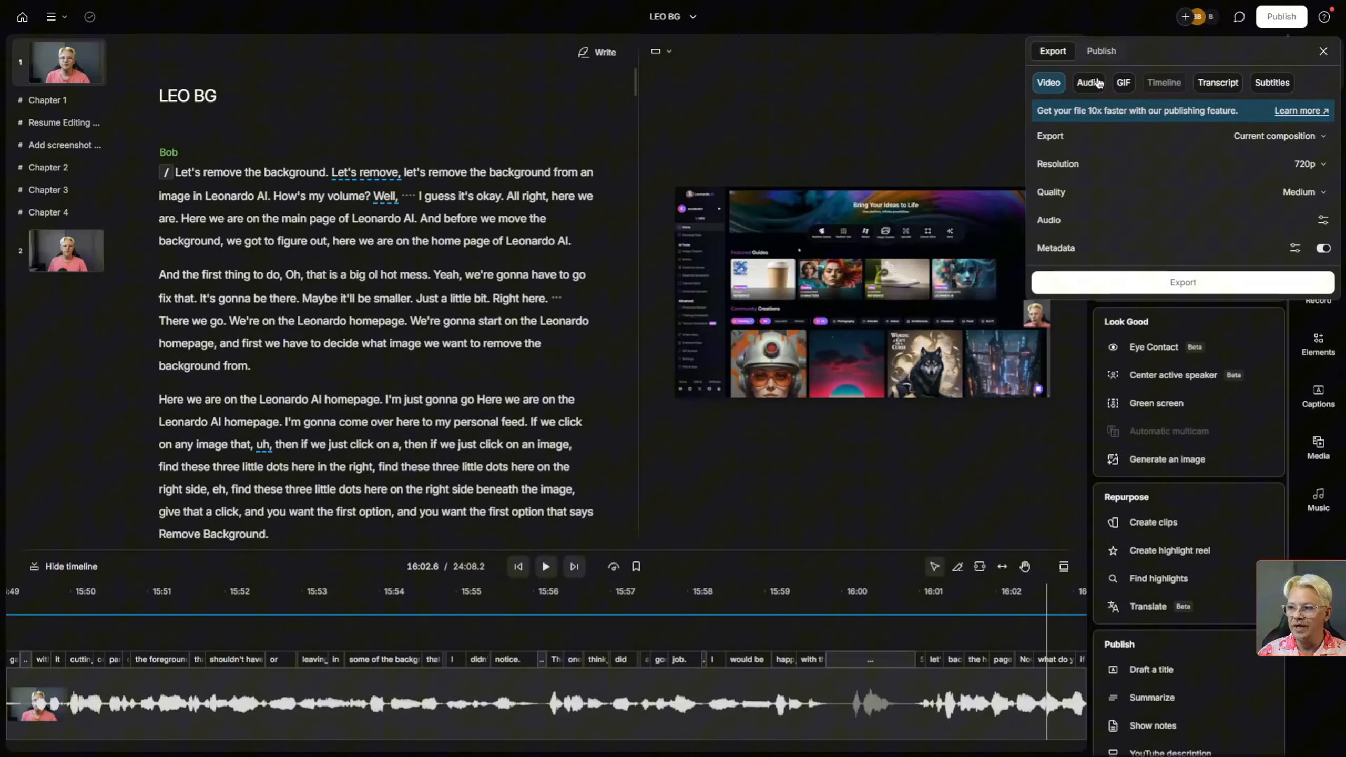
- Switch the export to MP3 audio and confirm its metadata includes markers as chapters
click(1088, 82)
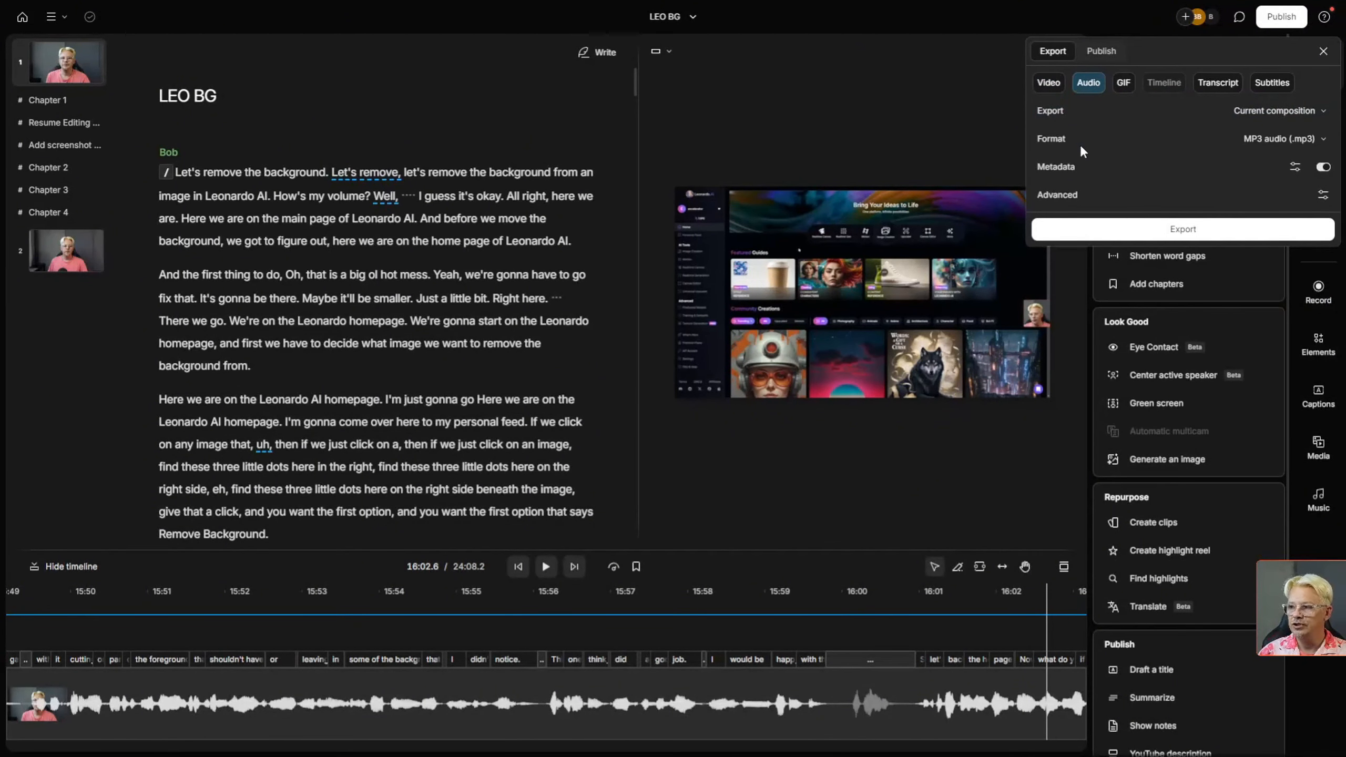
click(1295, 166)
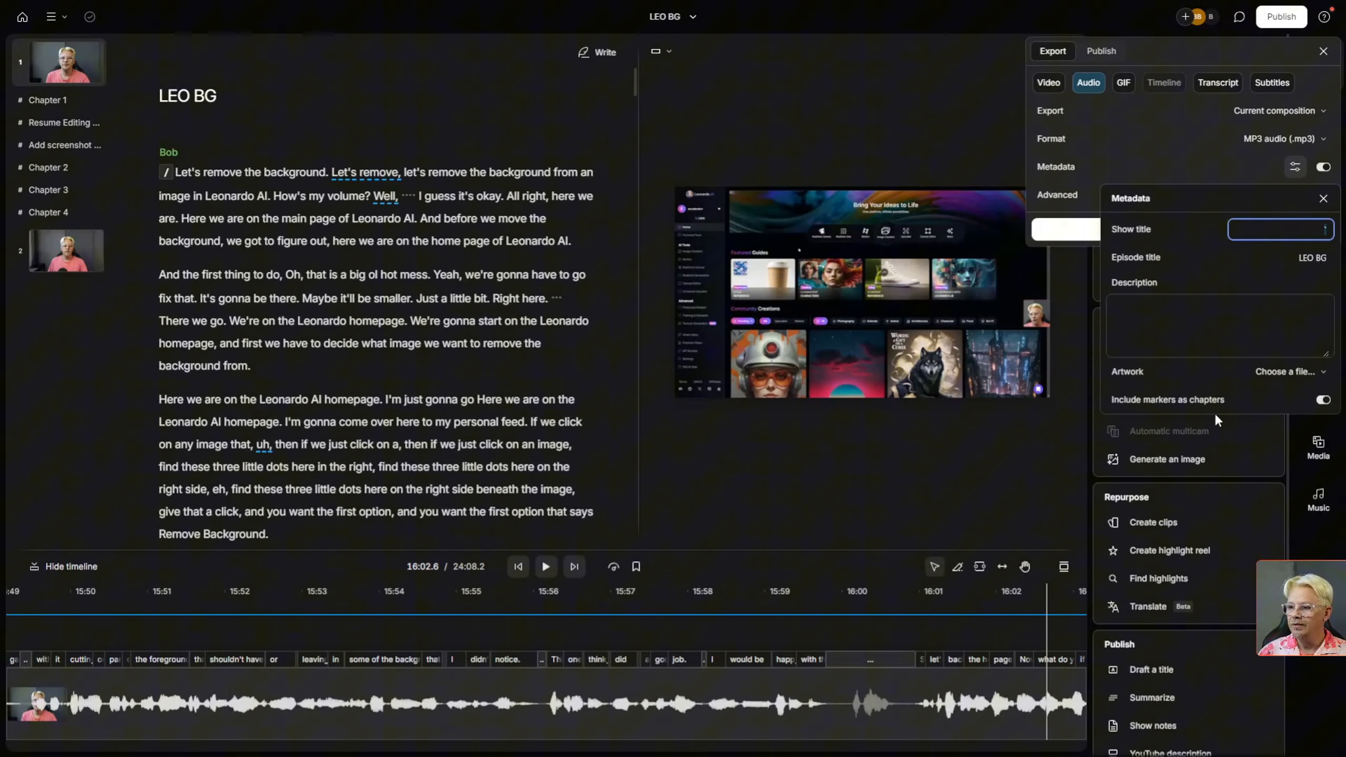
mouse_move(1331, 395)
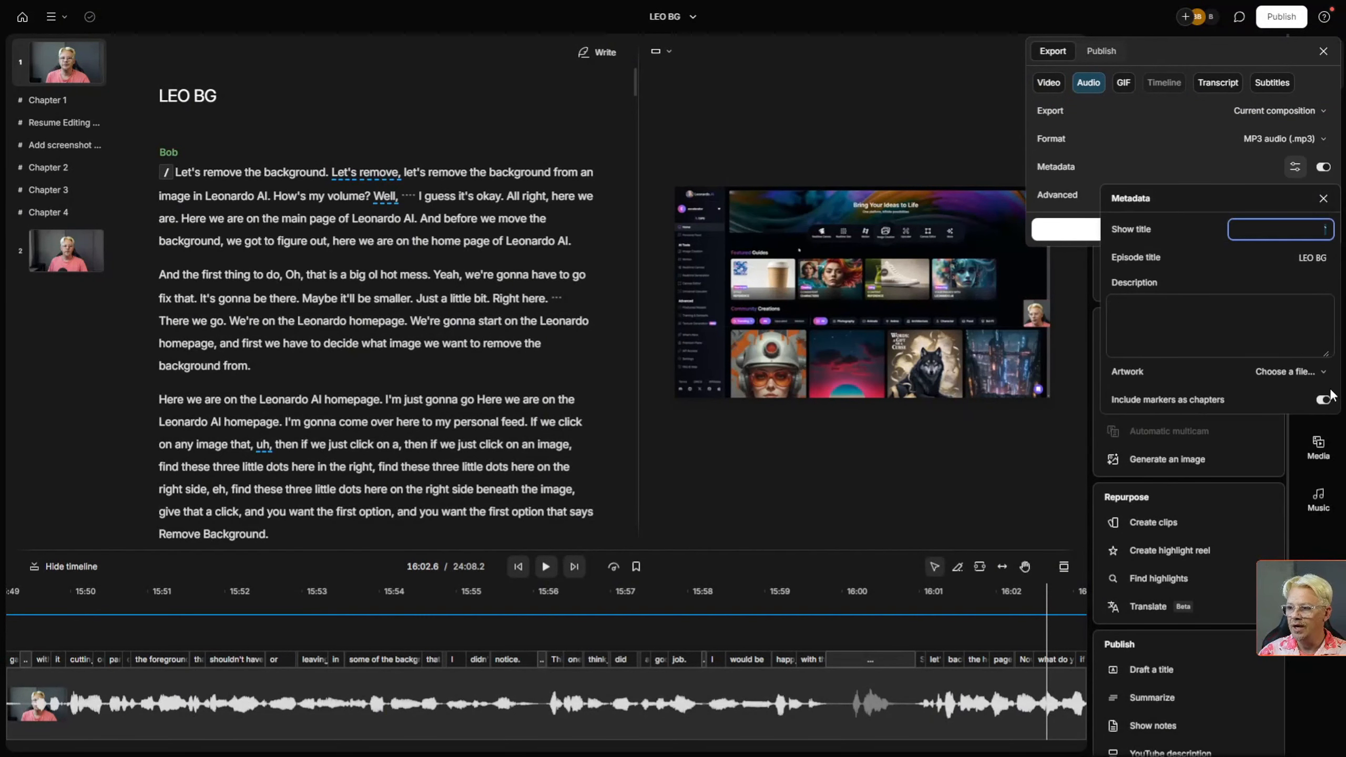
mouse_move(1201, 167)
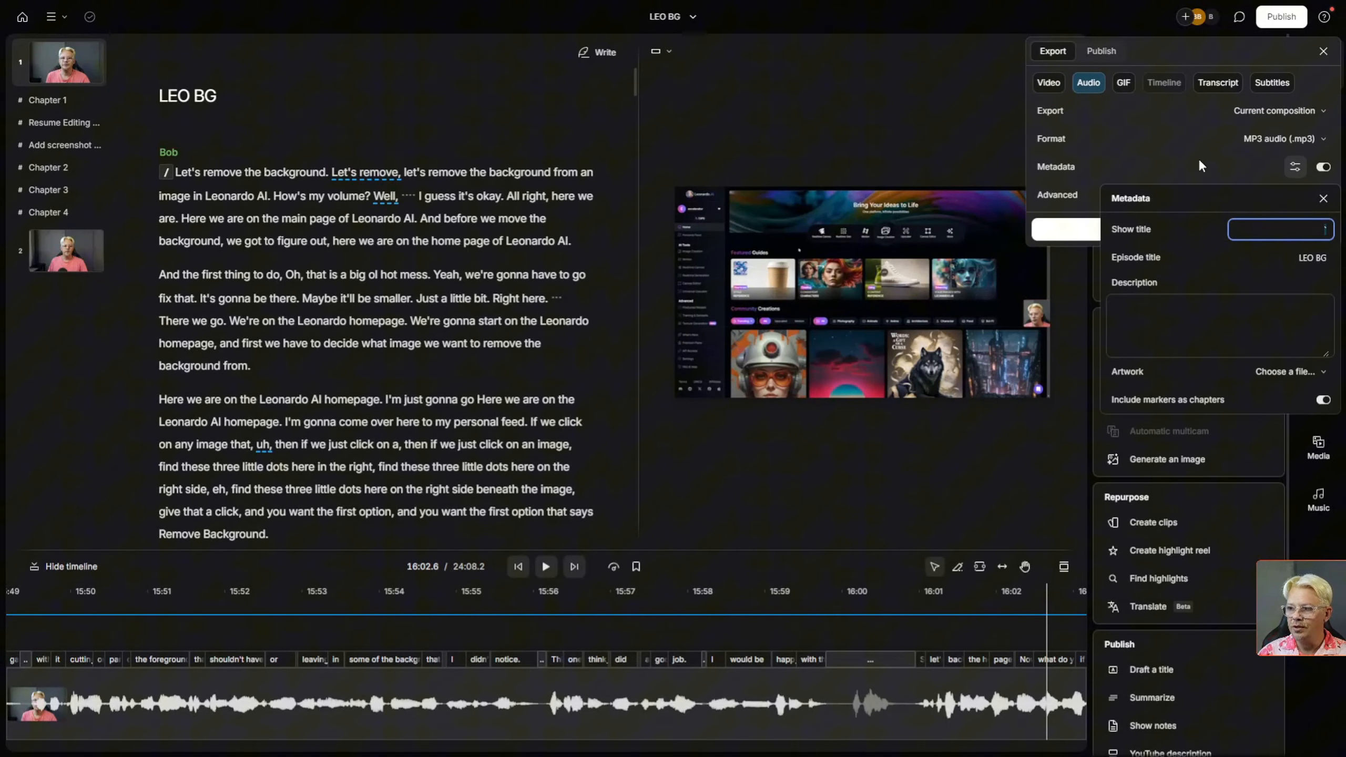
click(1324, 199)
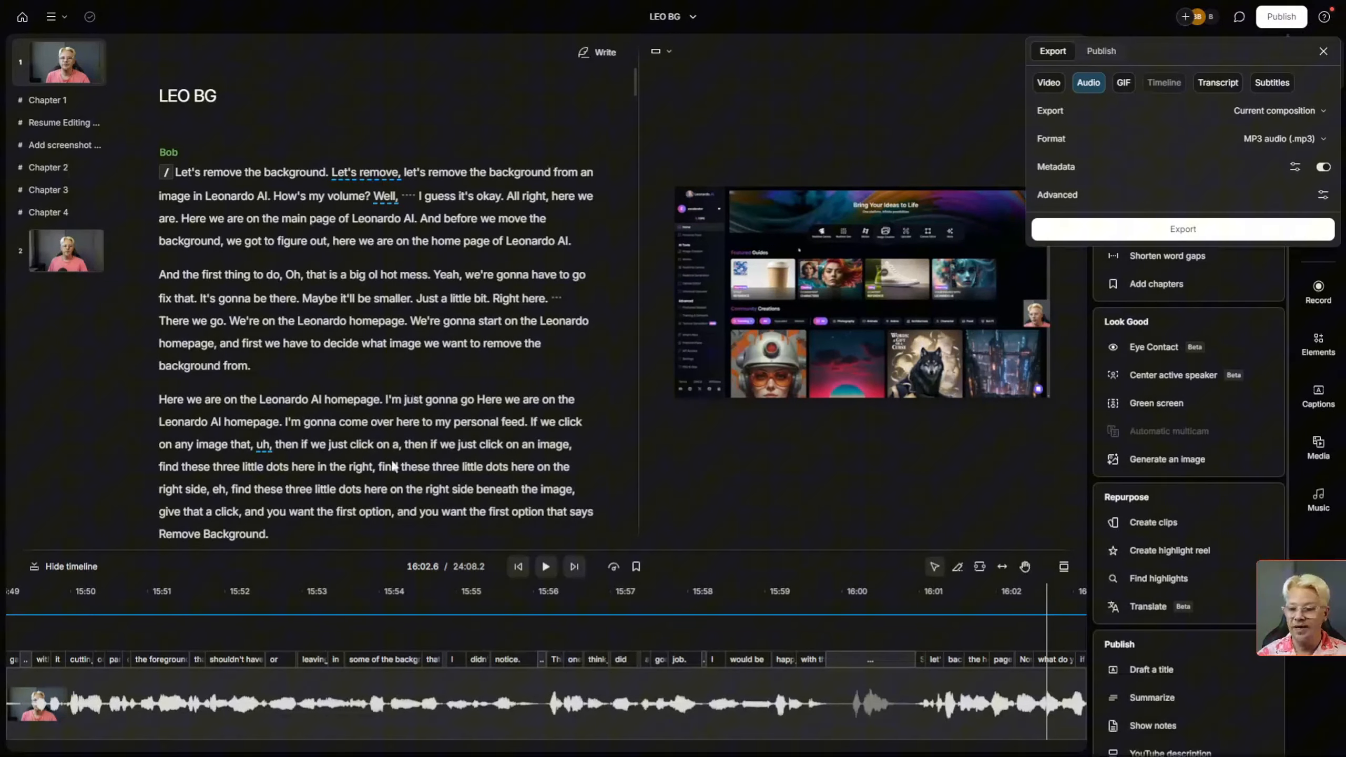
mouse_move(352, 418)
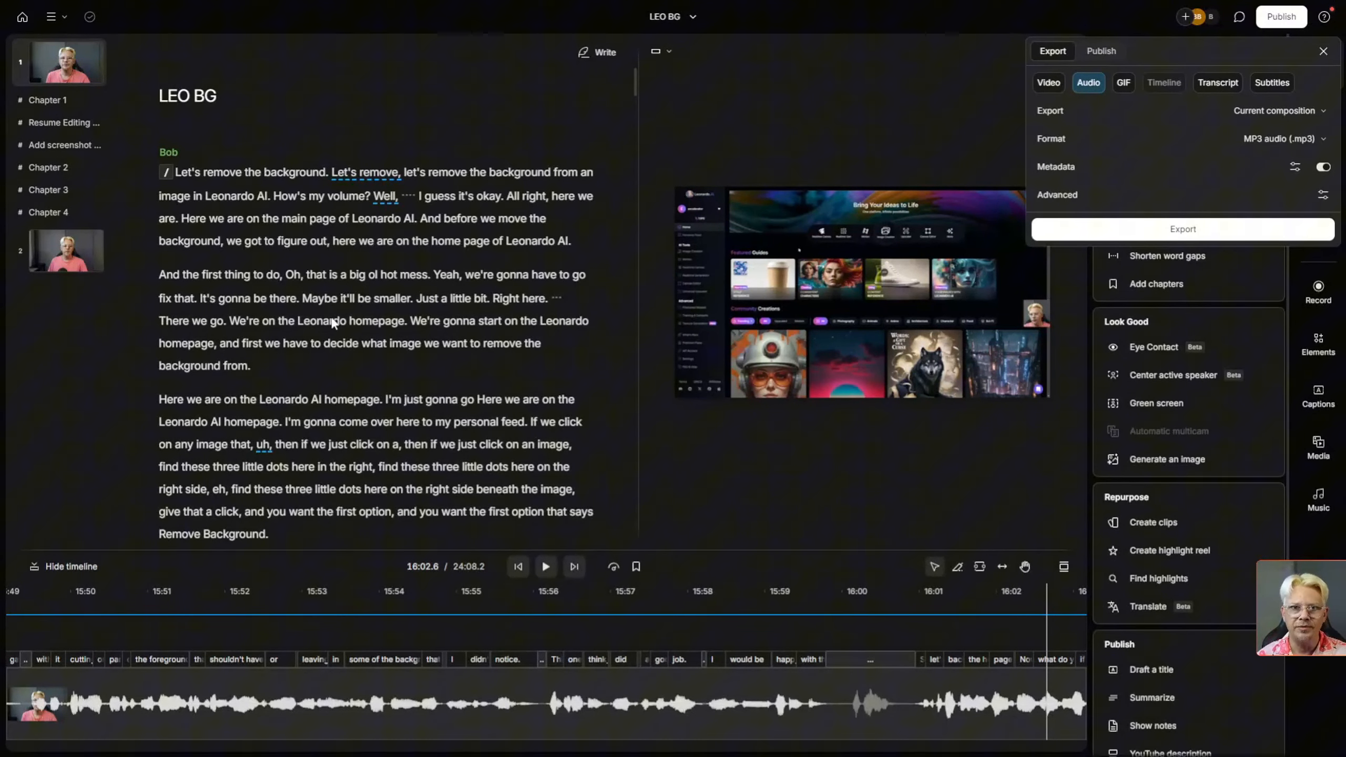
mouse_move(309, 315)
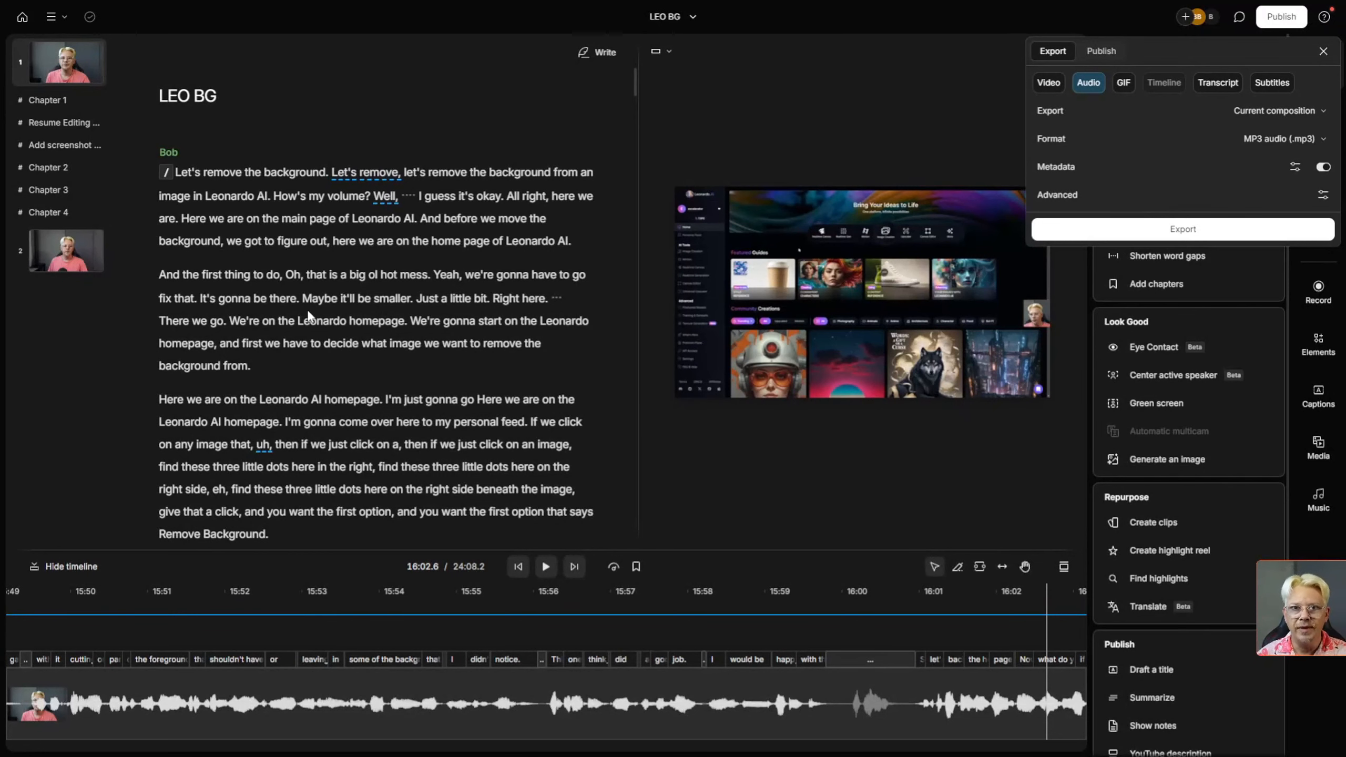
mouse_move(346, 335)
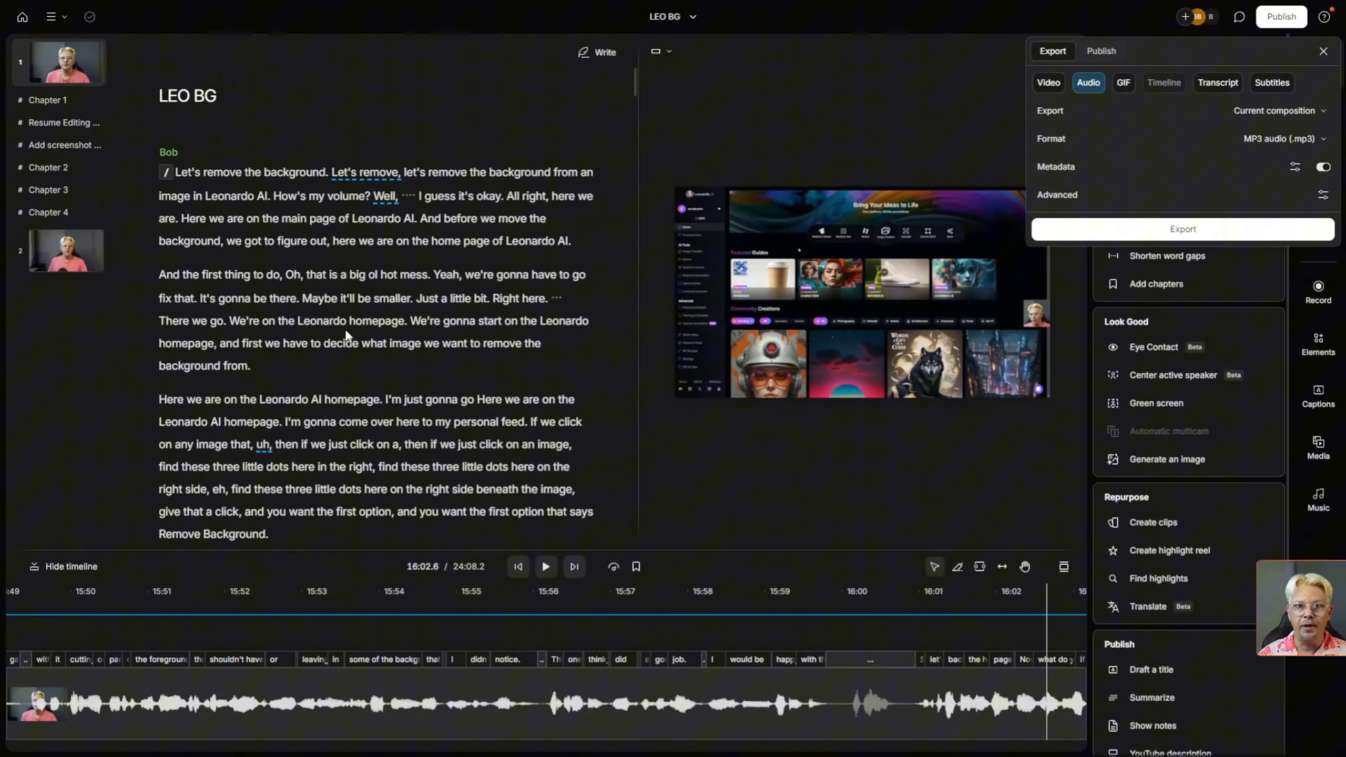
mouse_move(334, 365)
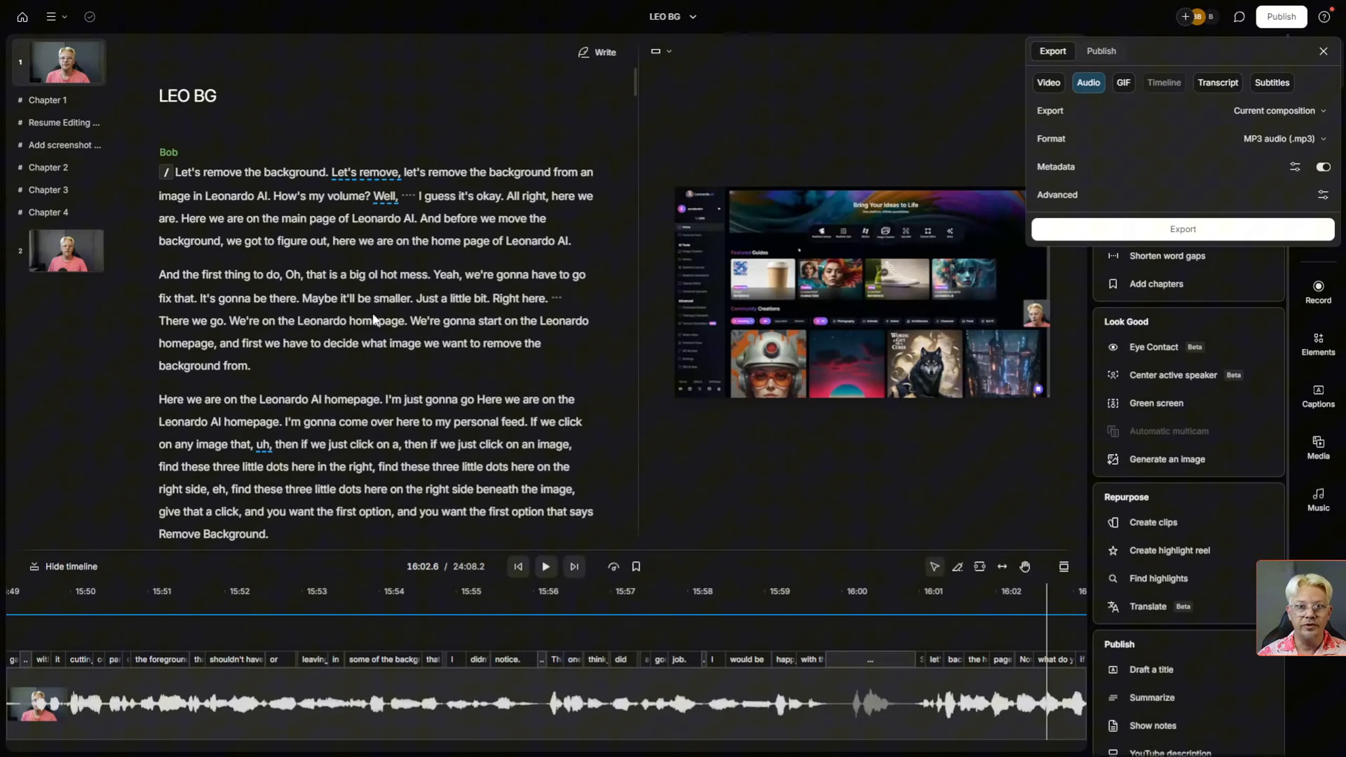
- Remove the 'Resume Editing Here' marker from the LEO BG script and chapter list
click(1323, 50)
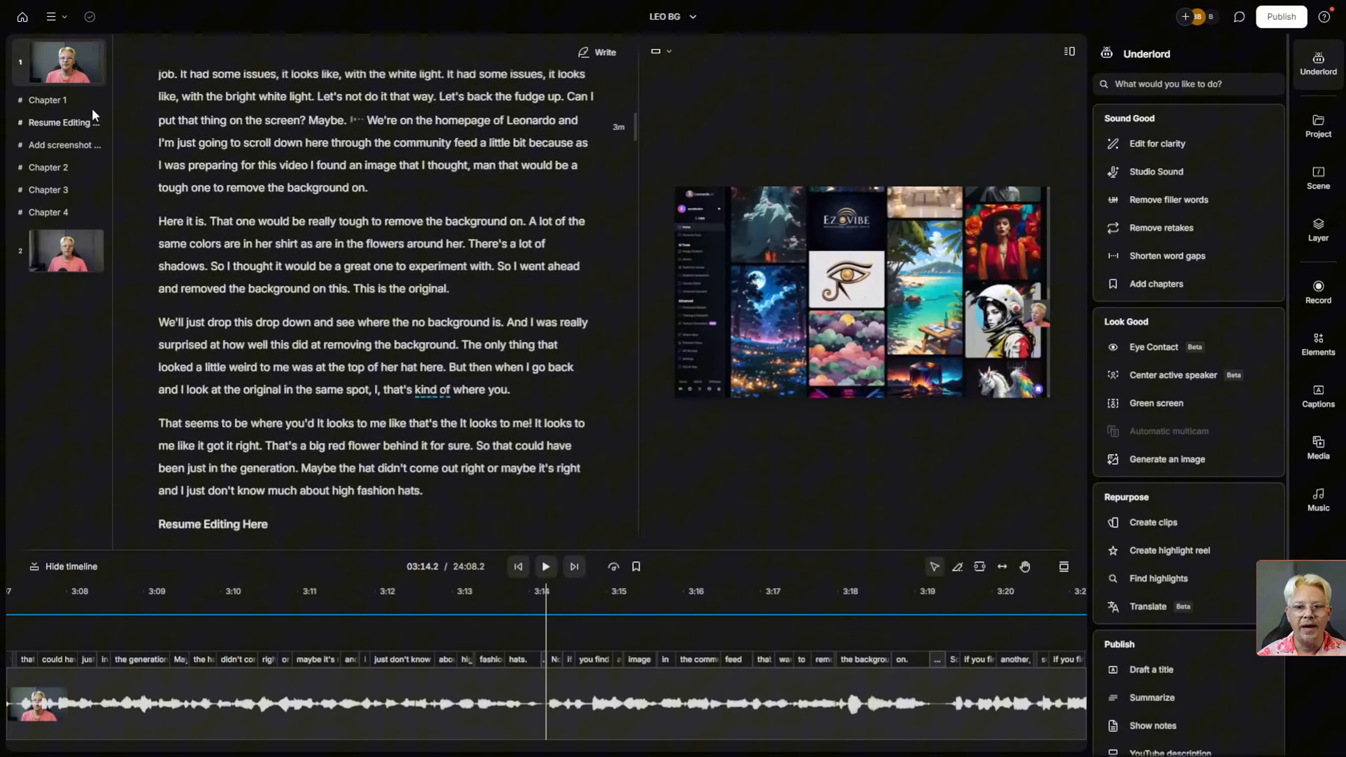
scroll(down, 3)
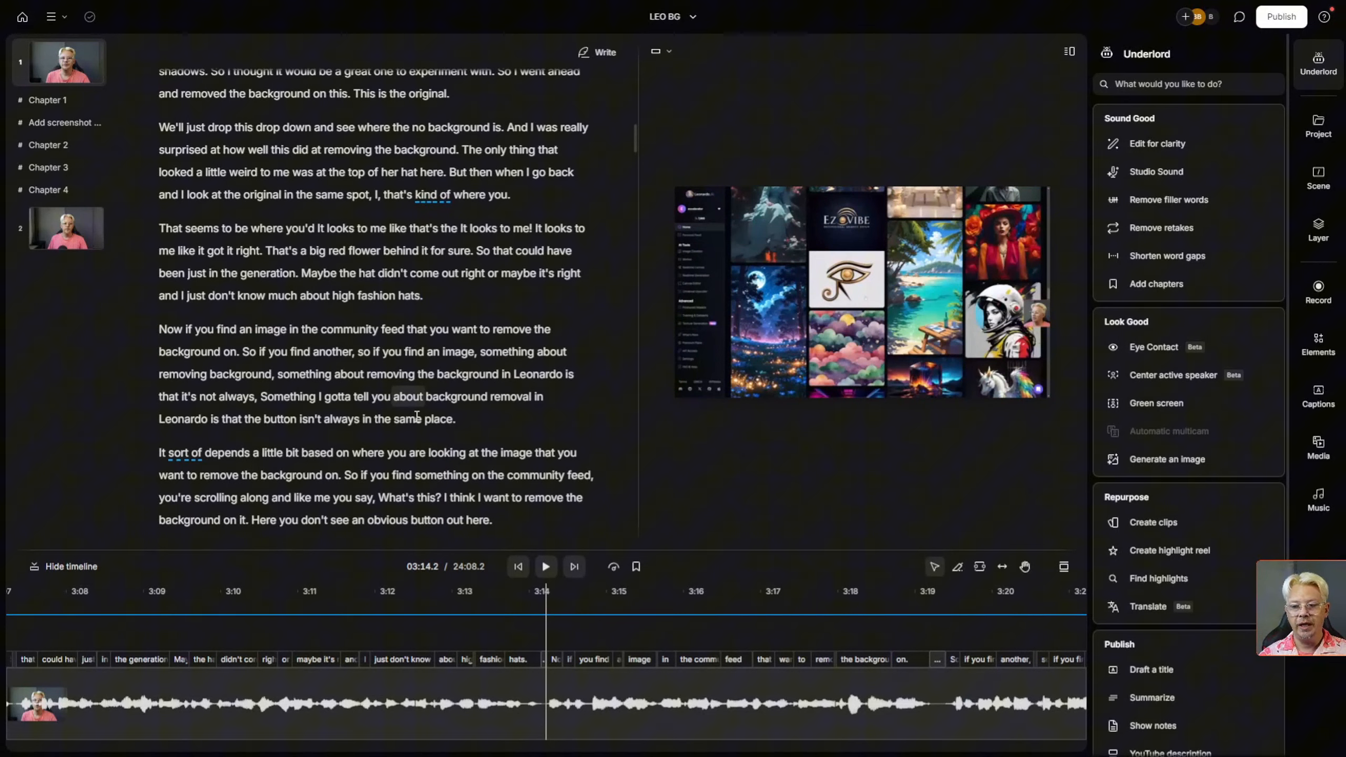
mouse_move(423, 300)
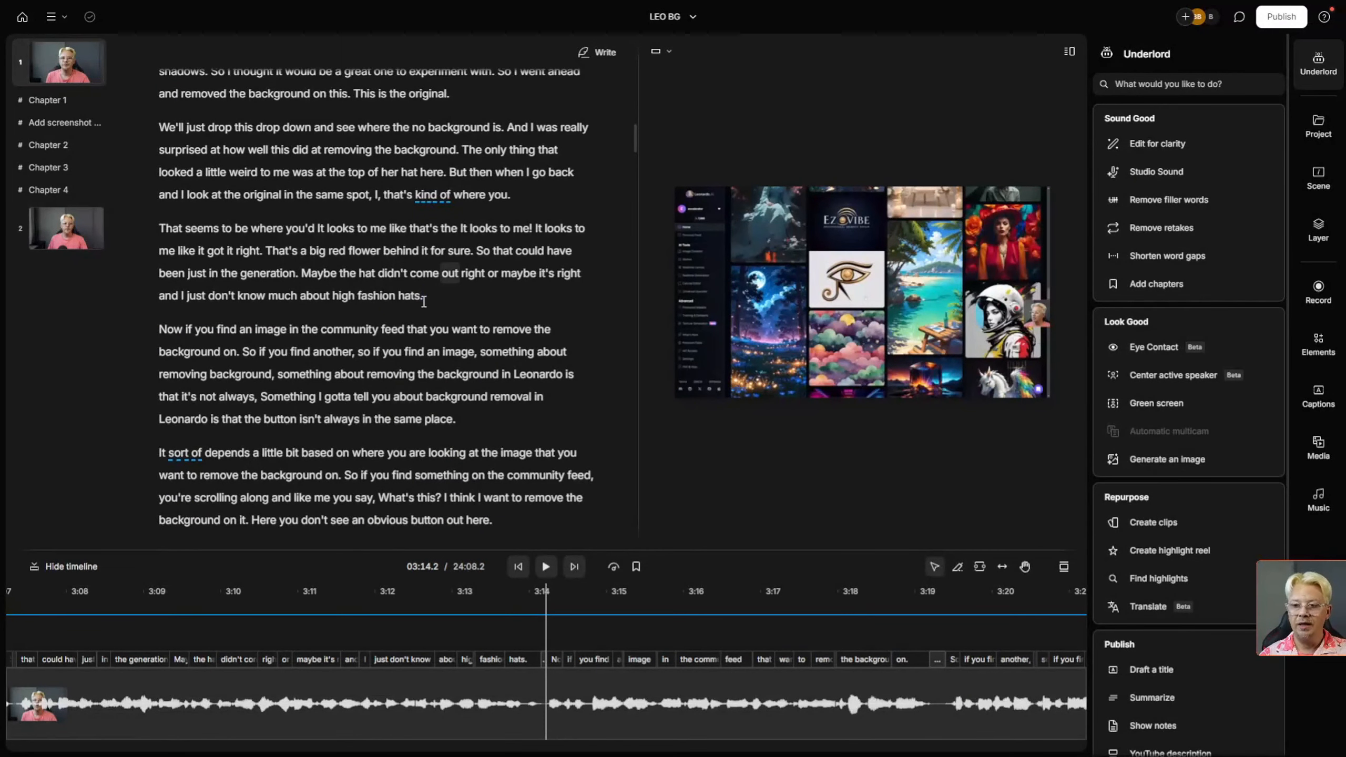
click(422, 295)
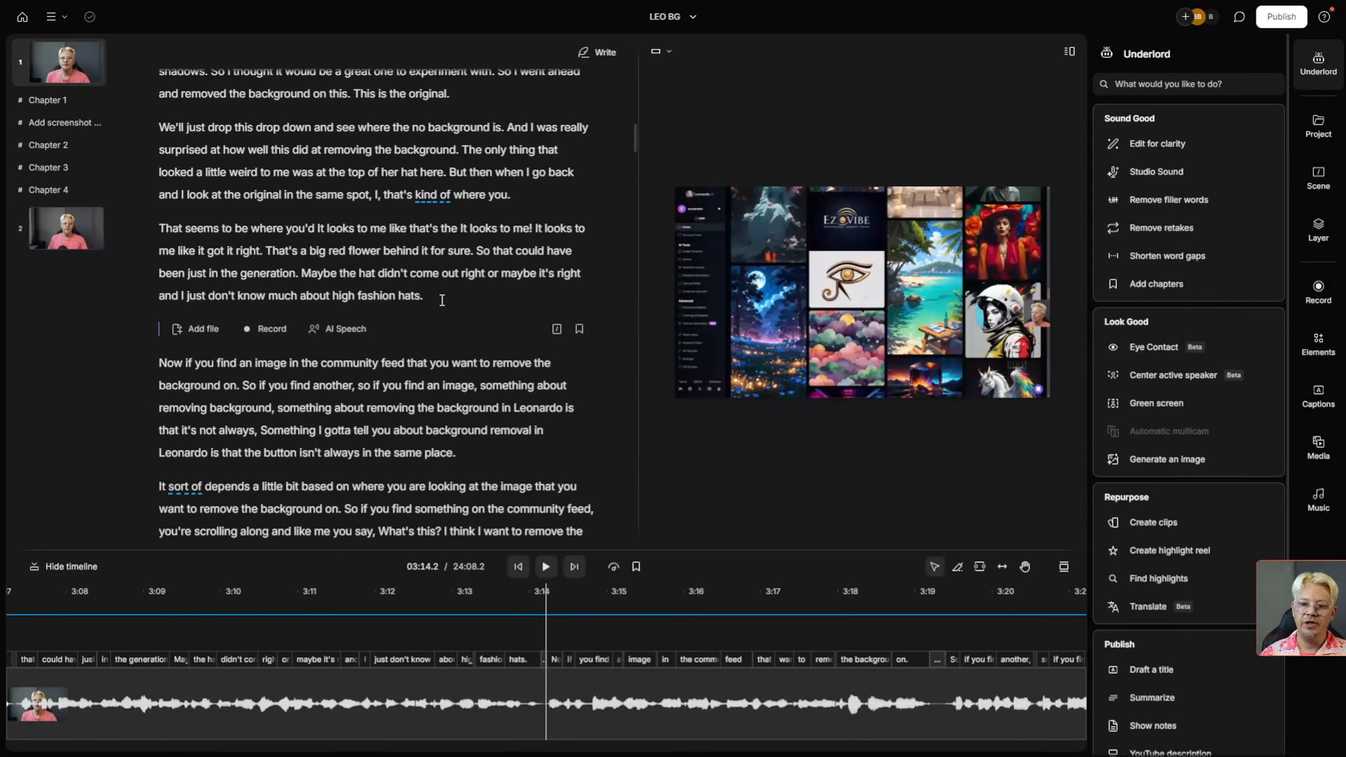
mouse_move(579, 329)
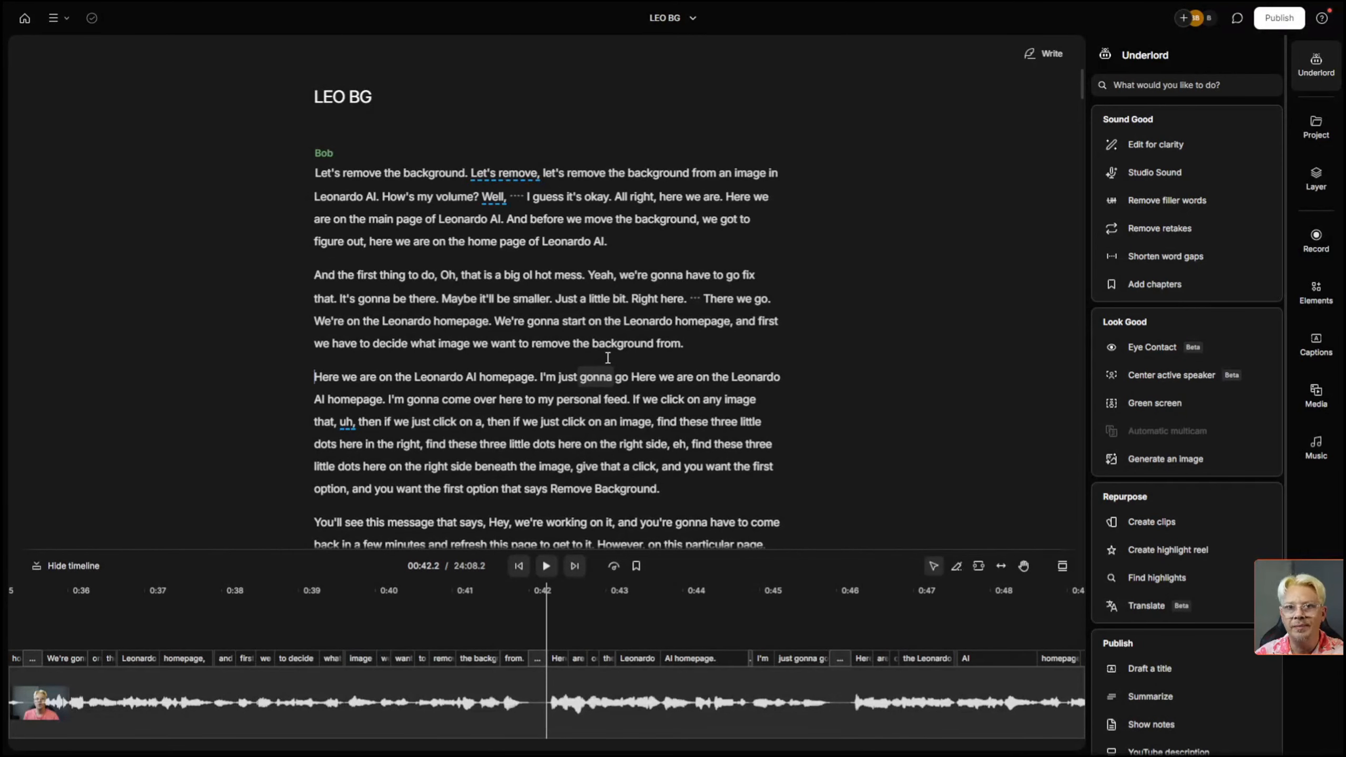
scroll(down, 3)
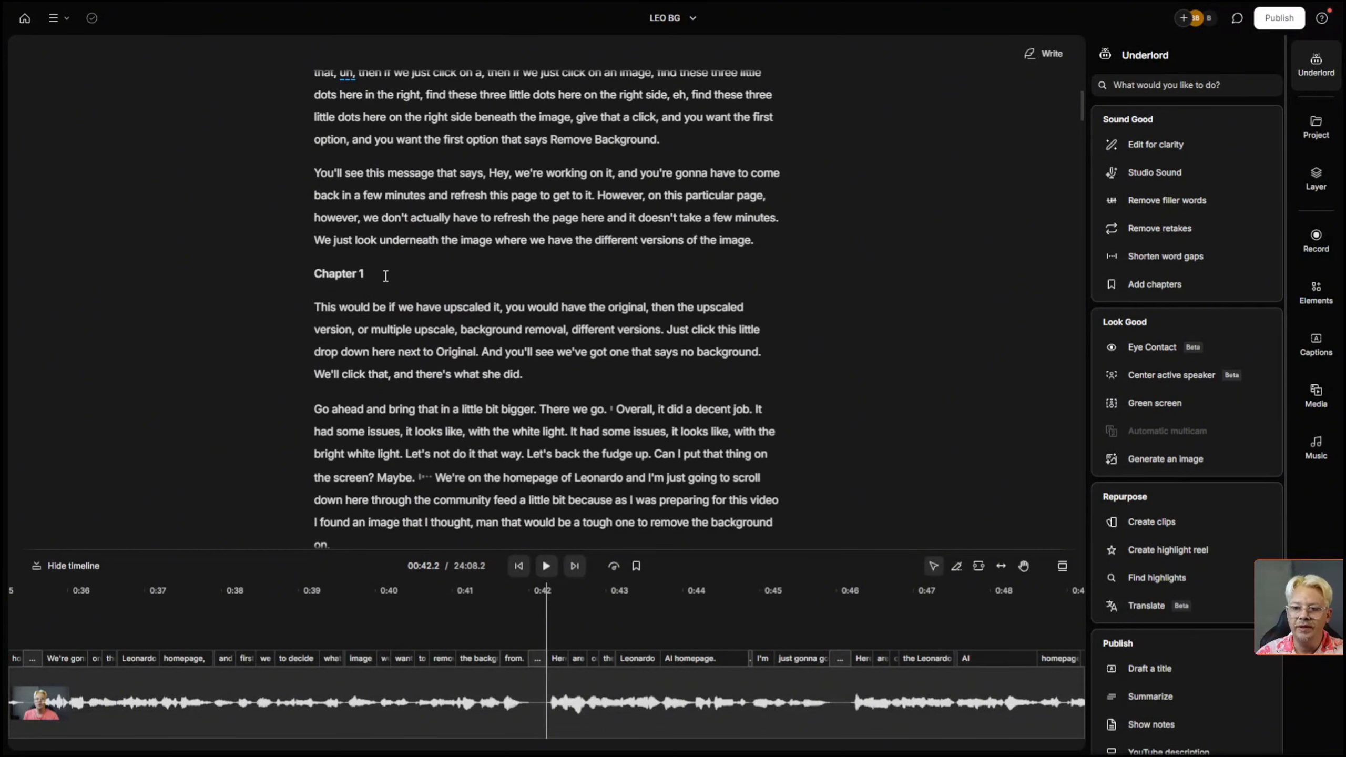
scroll(up, 3)
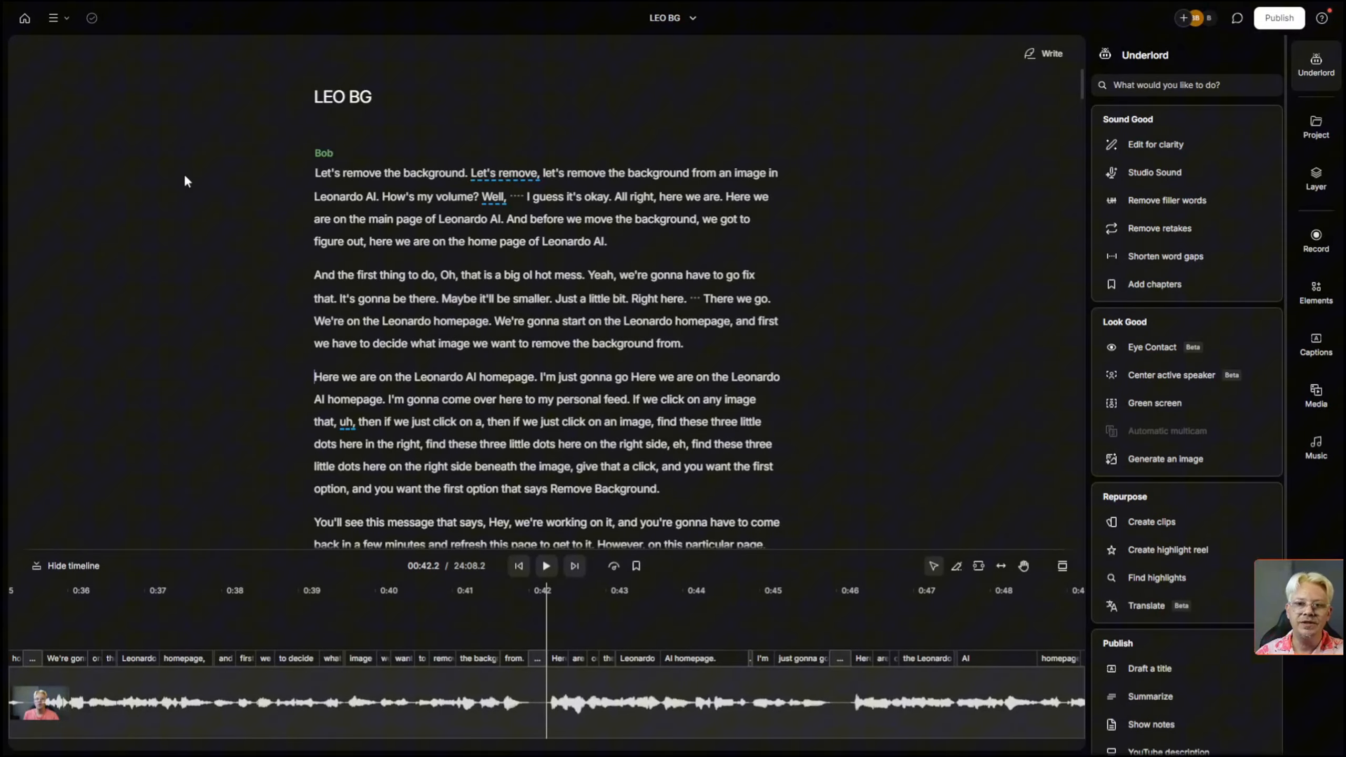
mouse_move(25, 118)
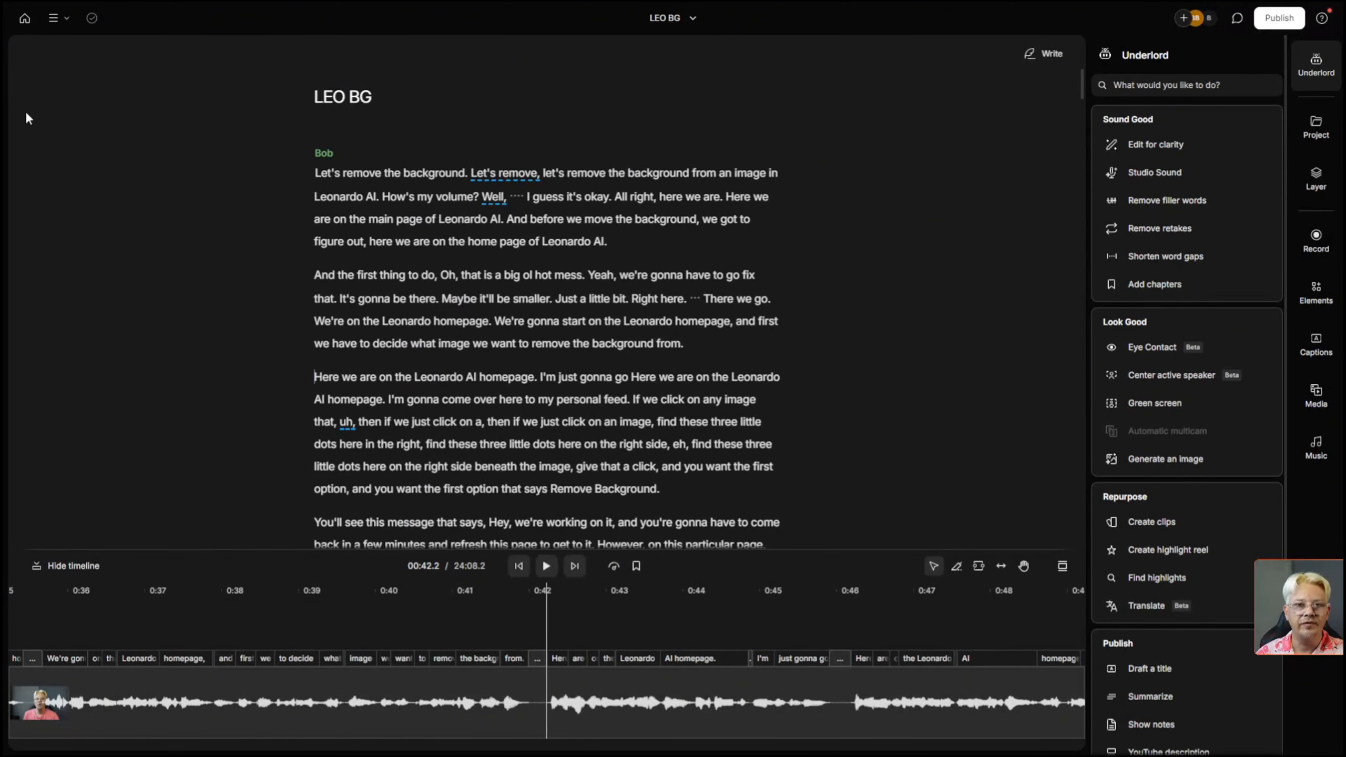
text(marker)
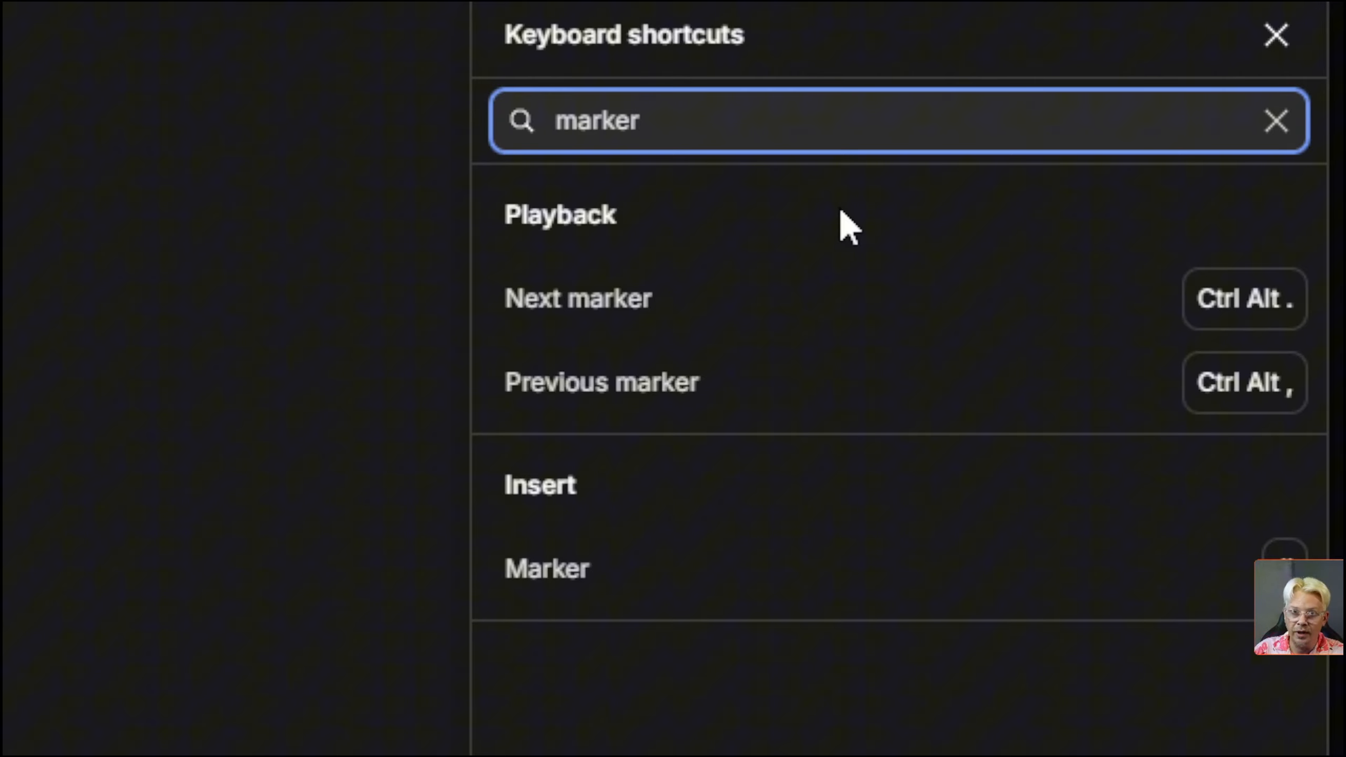
click(1277, 35)
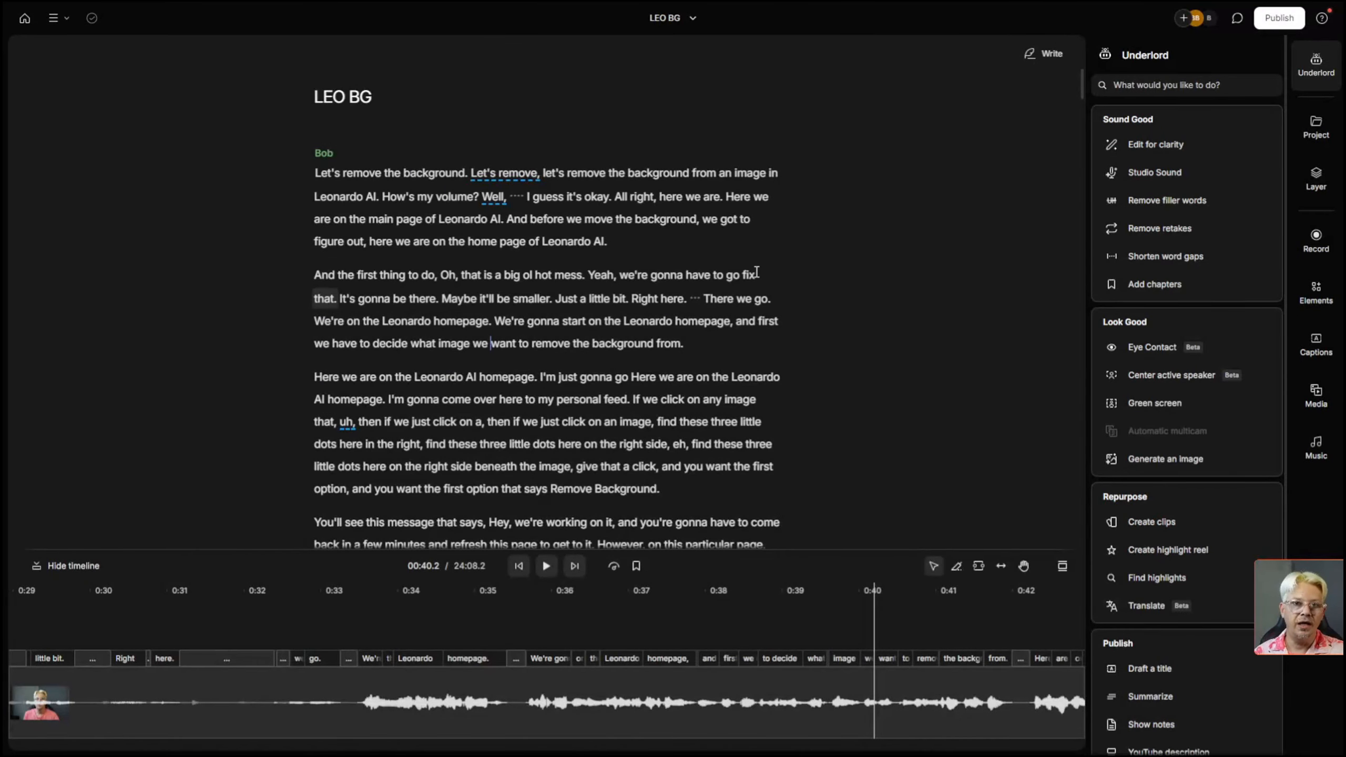